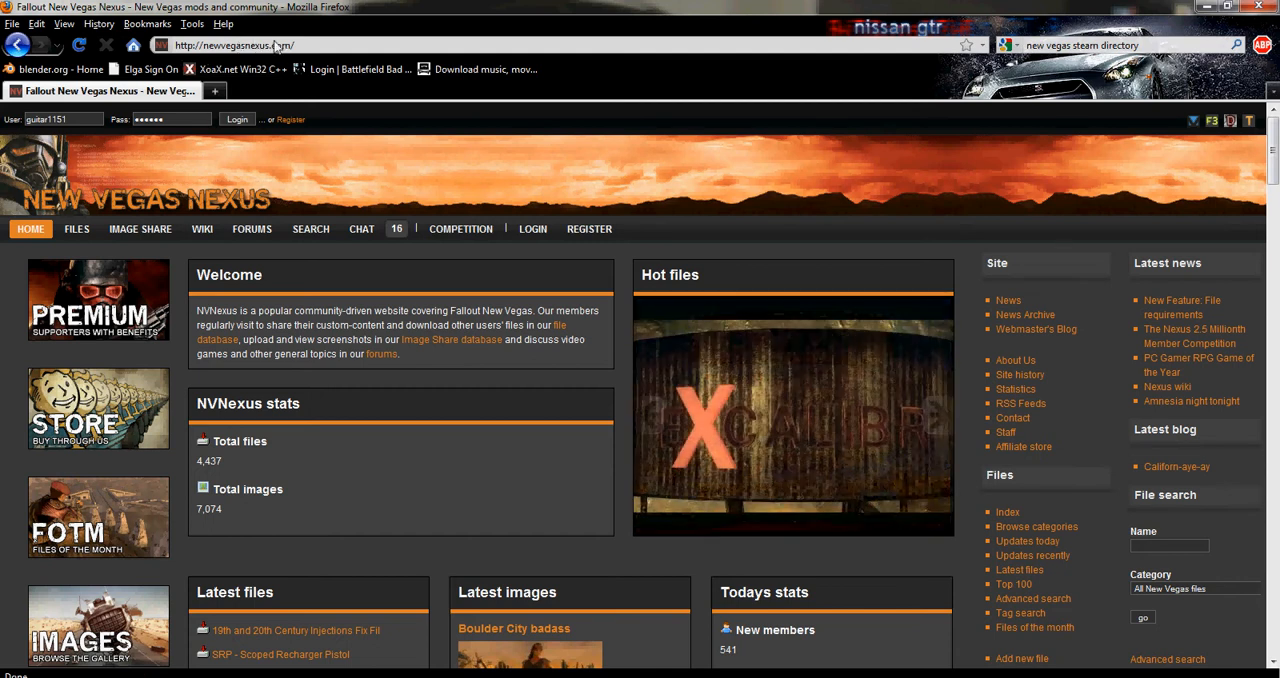
pyautogui.moveTo(270, 407)
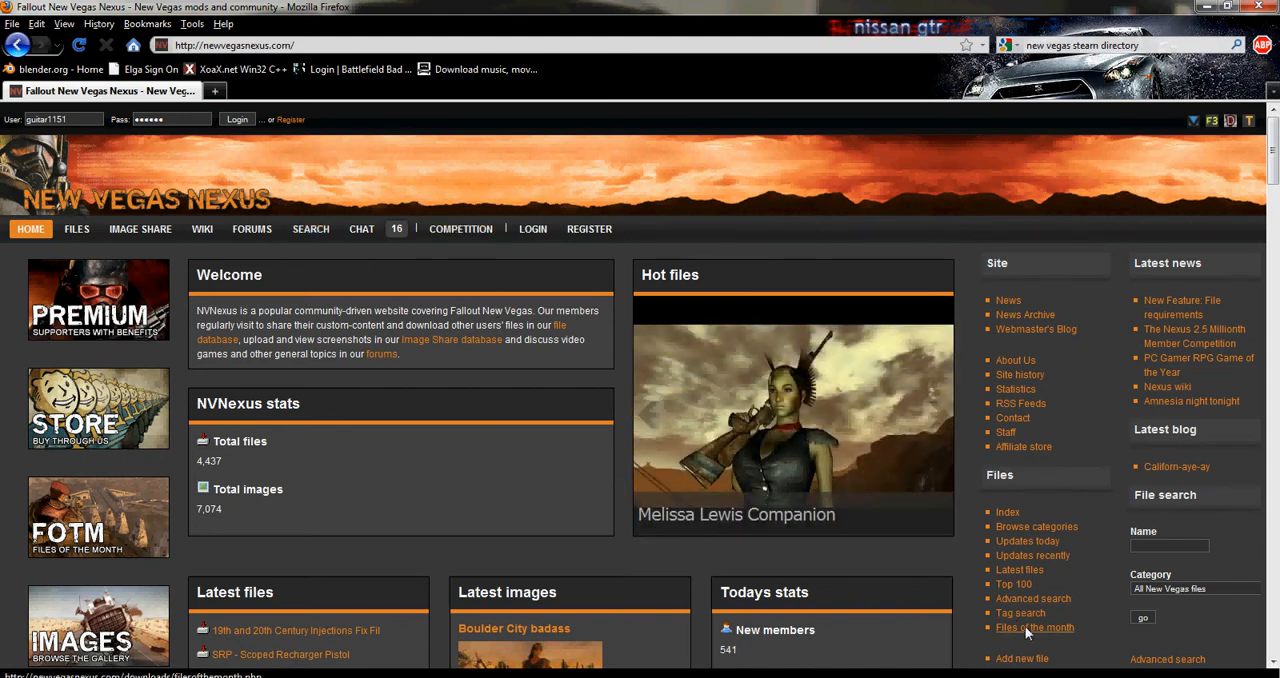
# Open the New Vegas Nexus 'Files of the month' page from the Files sidebar
pyautogui.click(1034, 627)
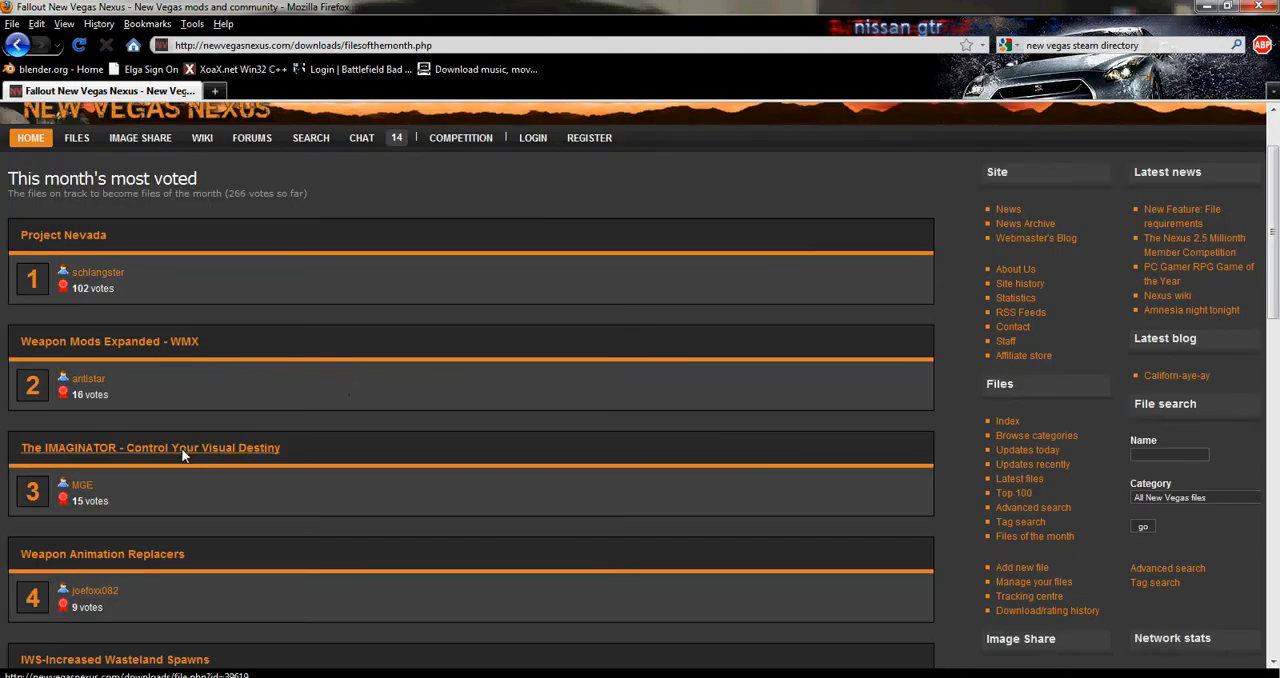
# Open 'The IMAGINATOR - Control Your Visual Destiny' mod page on its Files (5) tab
pyautogui.click(150, 447)
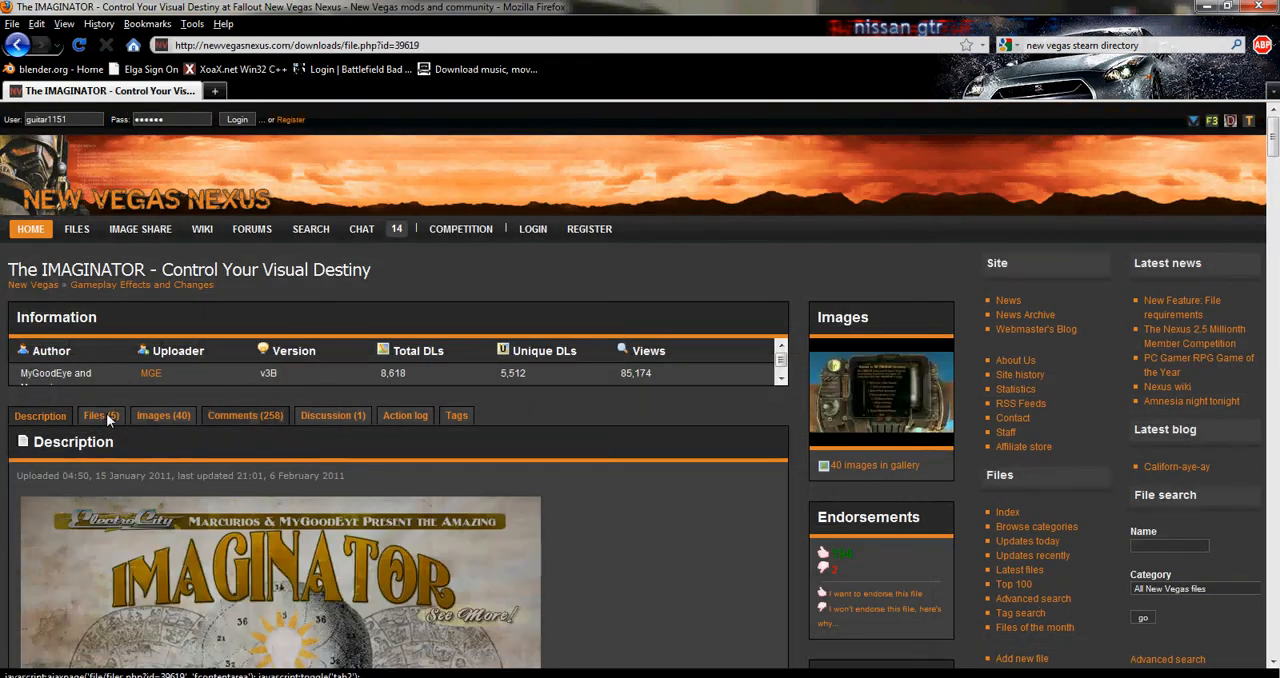
pyautogui.scroll(-3)
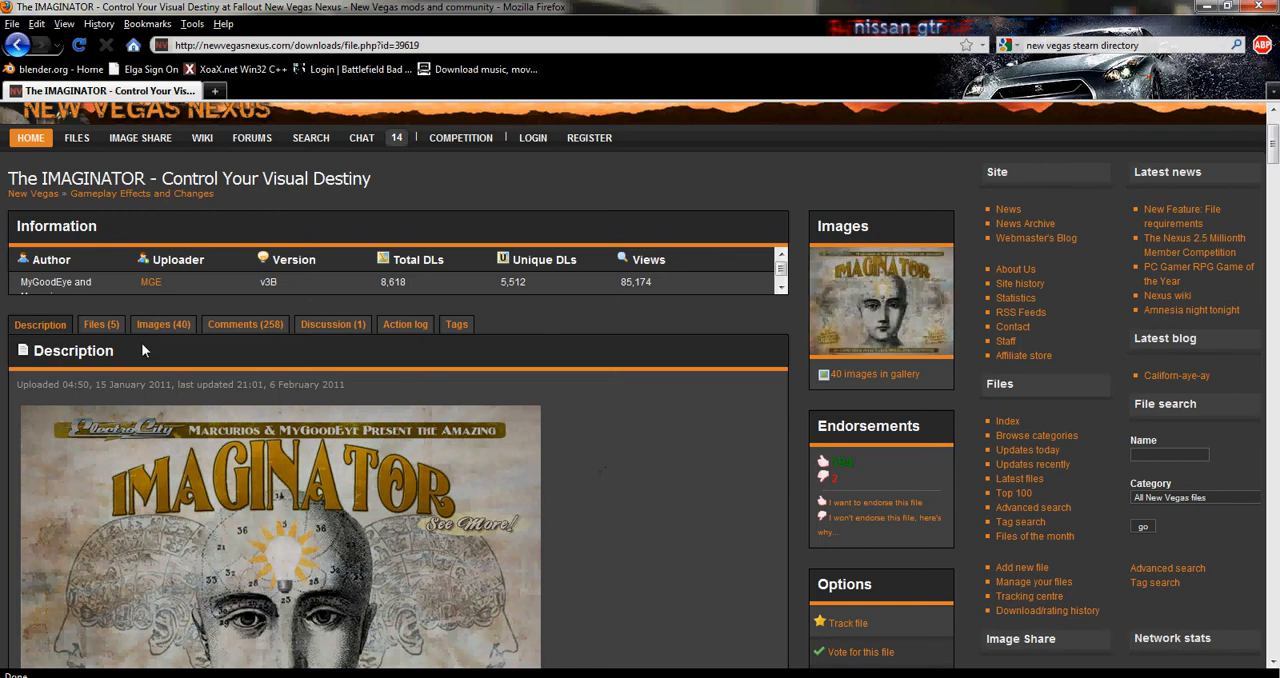
pyautogui.click(101, 324)
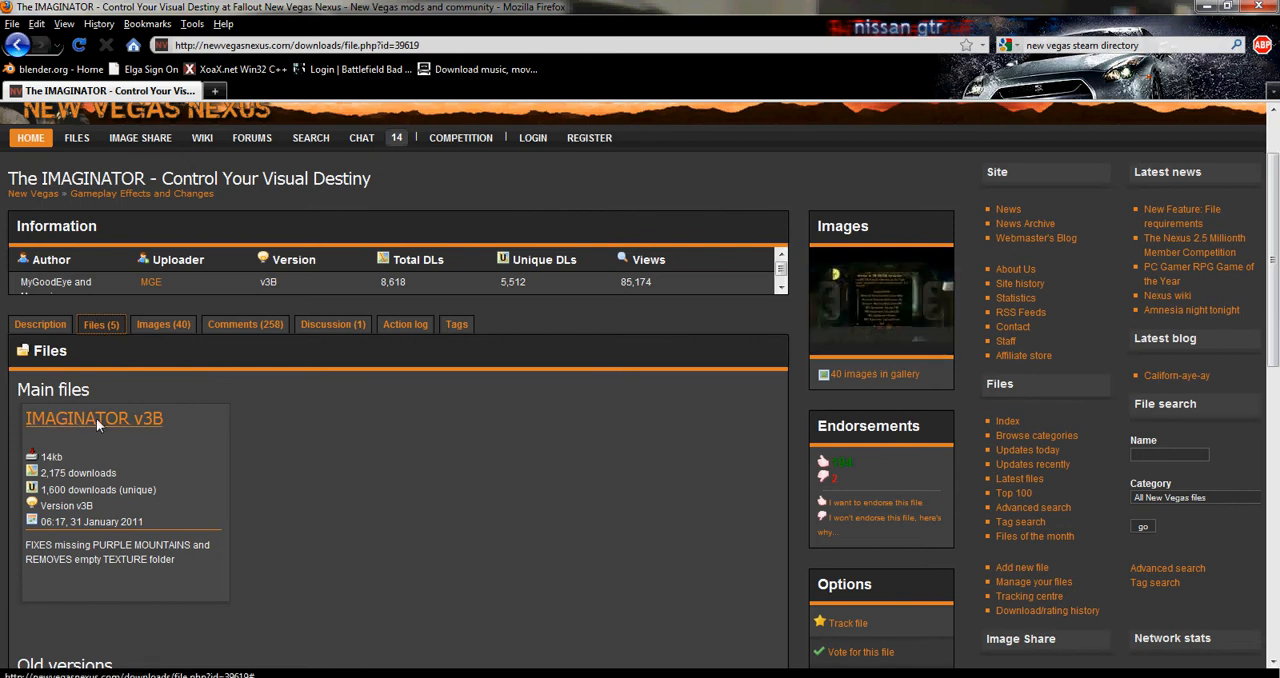
# Save IMAGINATOR v3B as IMAGINATOR_v3B-39619-v3B.7z into Downloads
pyautogui.click(93, 418)
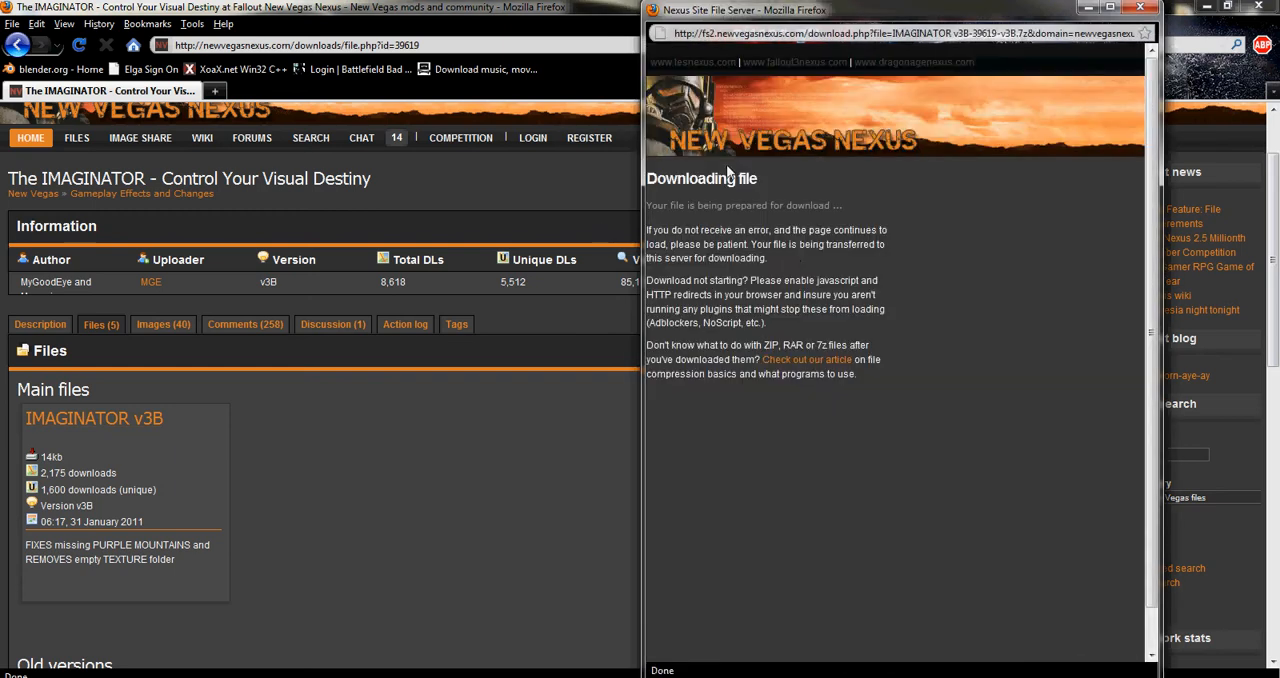
pyautogui.moveTo(642, 320)
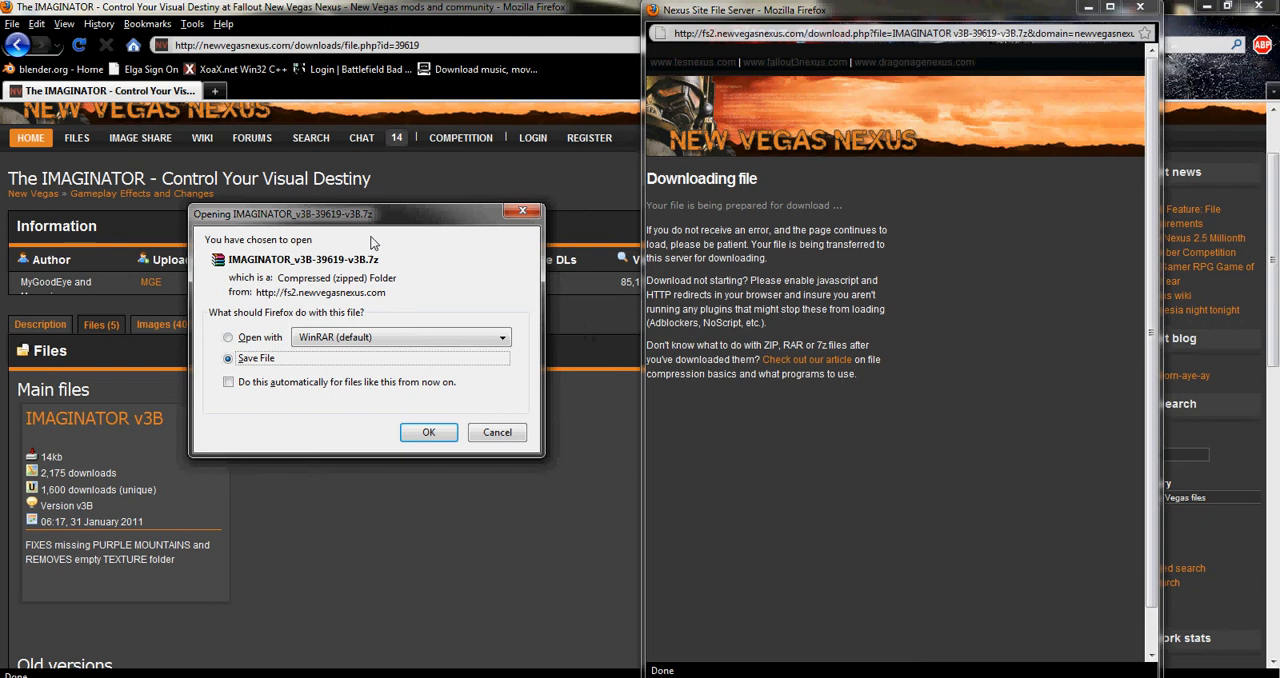
pyautogui.moveTo(576, 322)
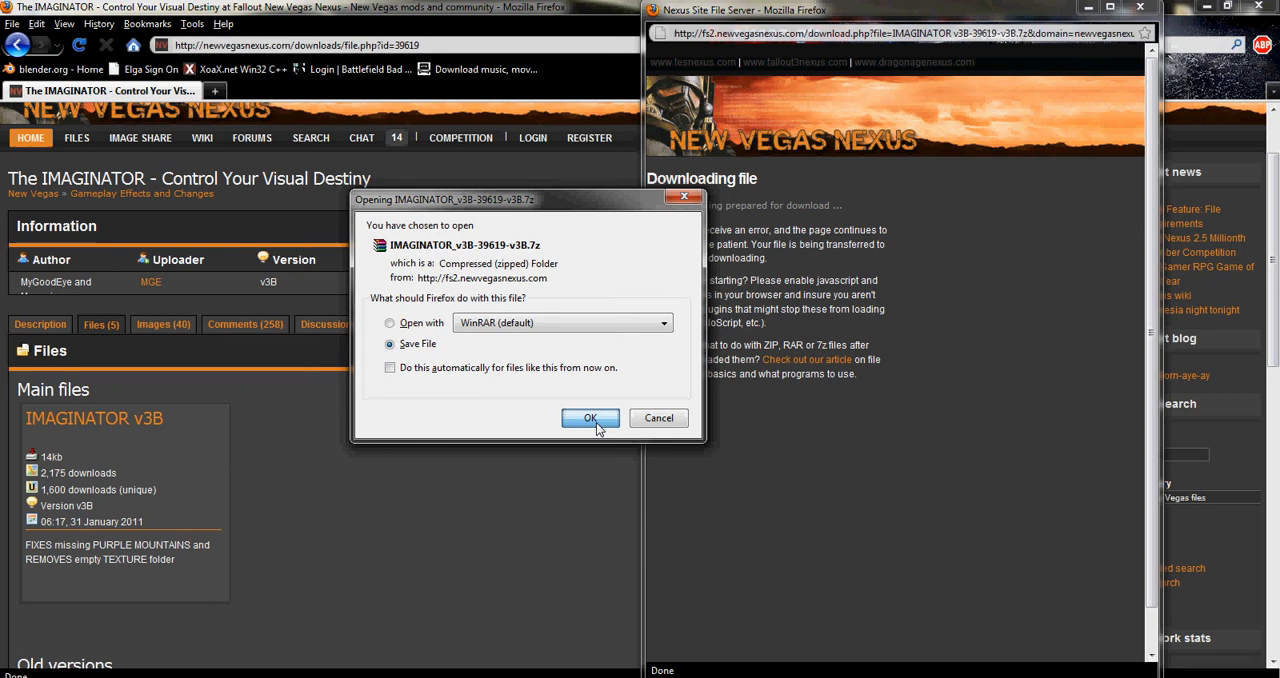
pyautogui.click(590, 418)
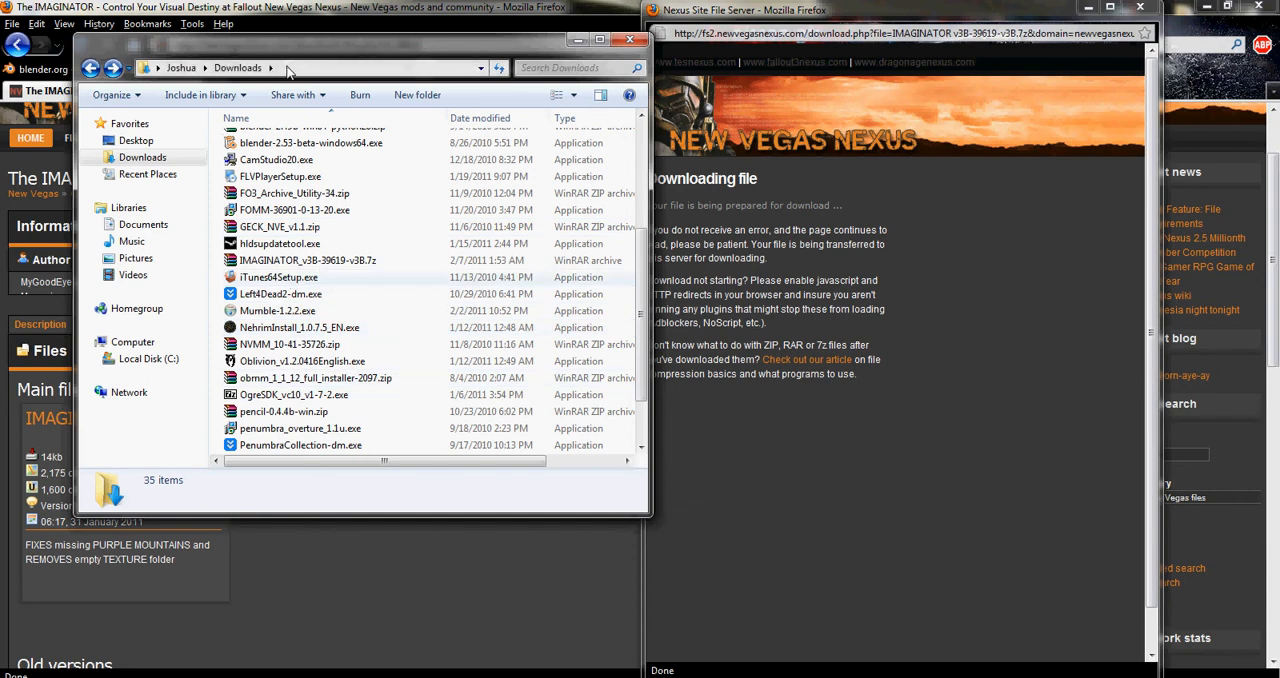
# Open IMAGINATOR_v3B-39619-v3B.7z from the Downloads folder in WinRAR
pyautogui.click(350, 68)
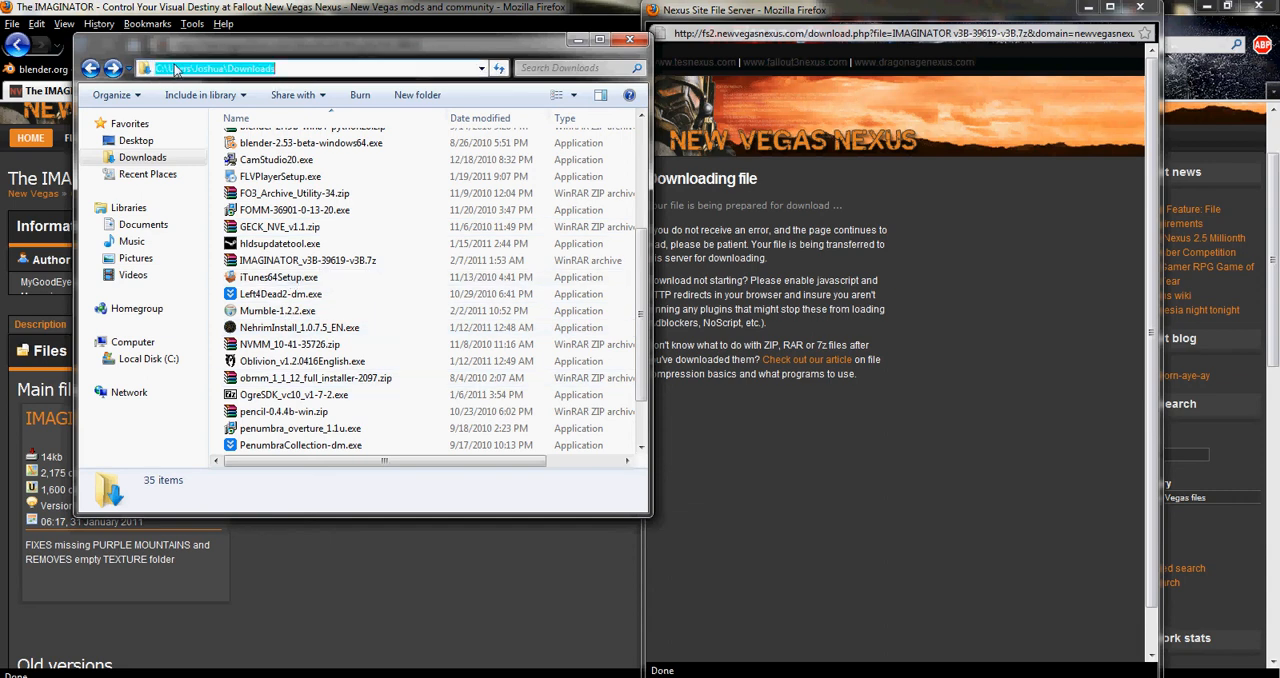
pyautogui.click(415, 152)
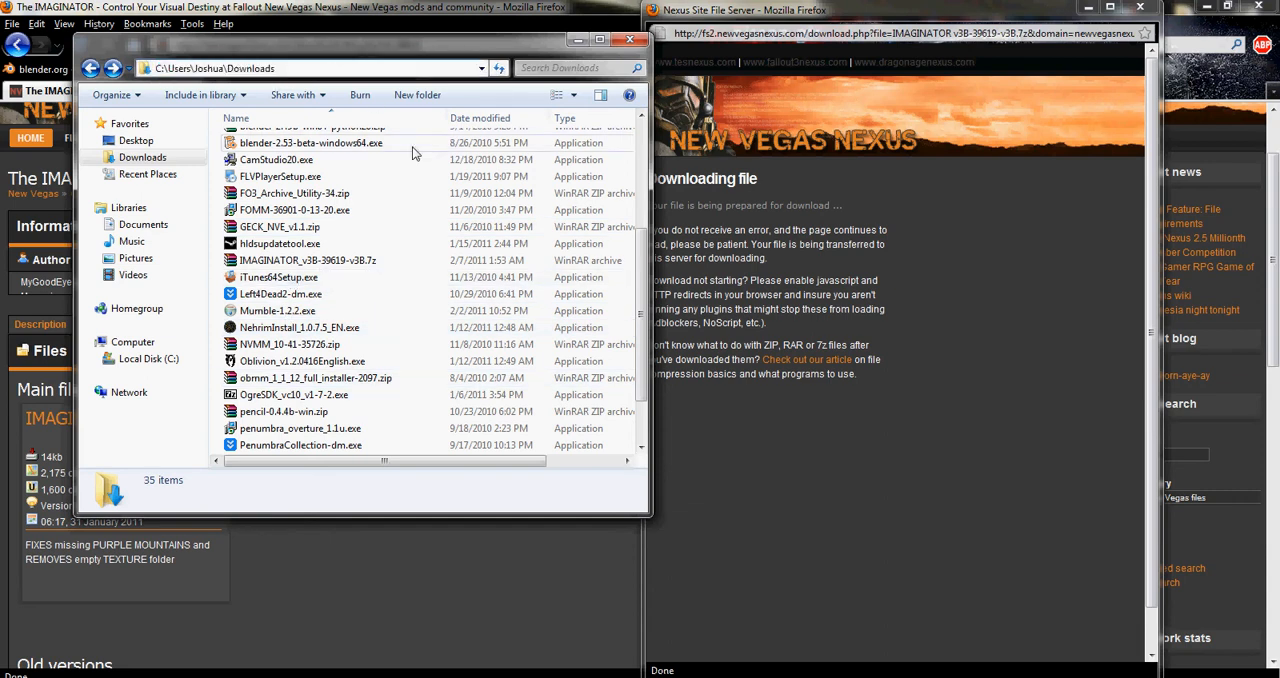
pyautogui.click(307, 260)
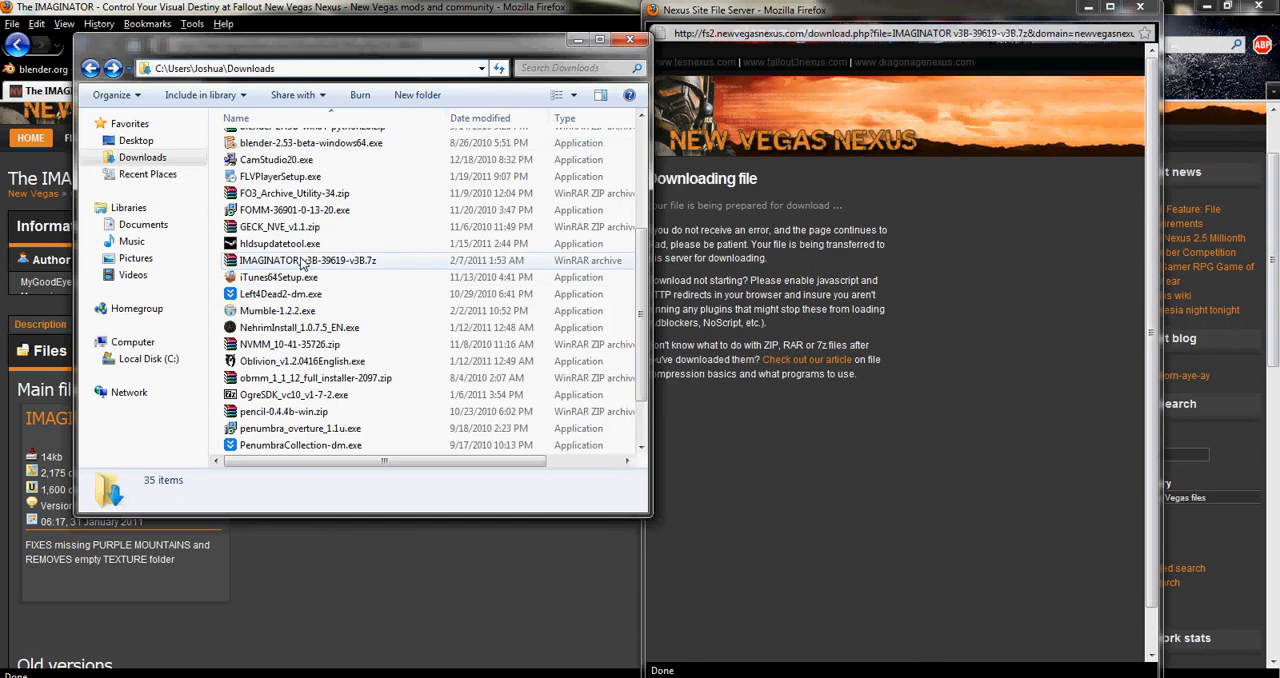
pyautogui.doubleClick(307, 260)
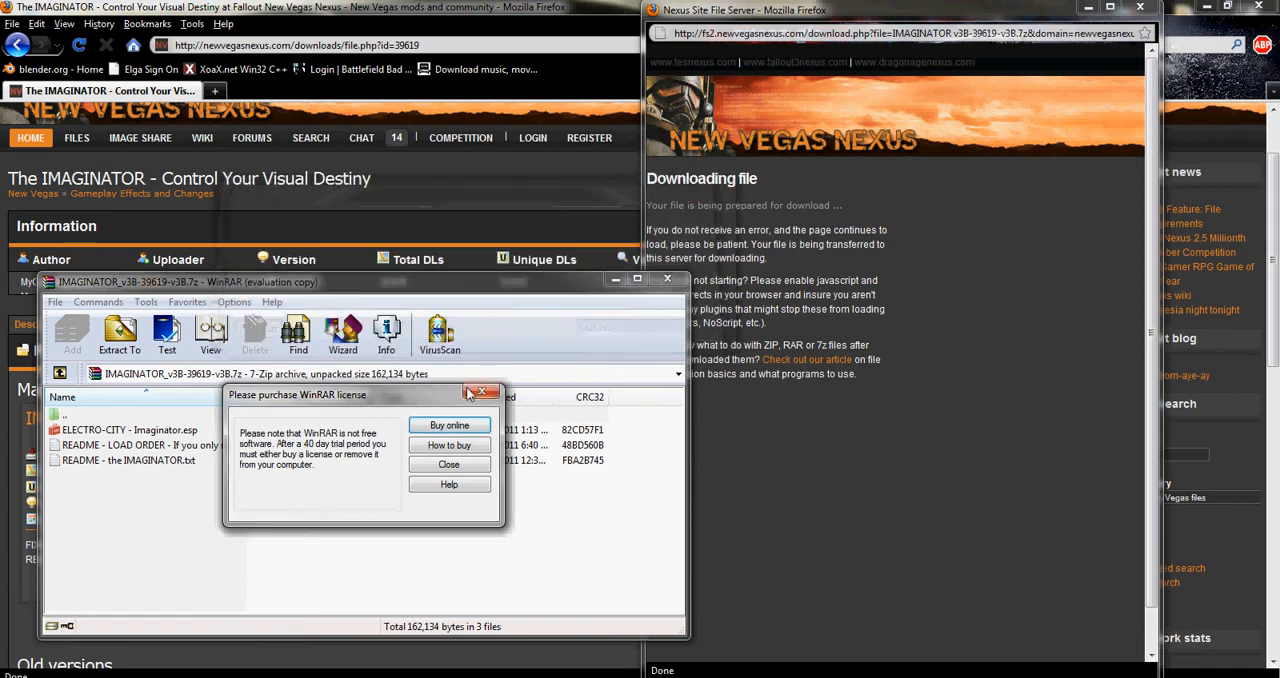
# Close the WinRAR license purchase reminder
pyautogui.click(448, 464)
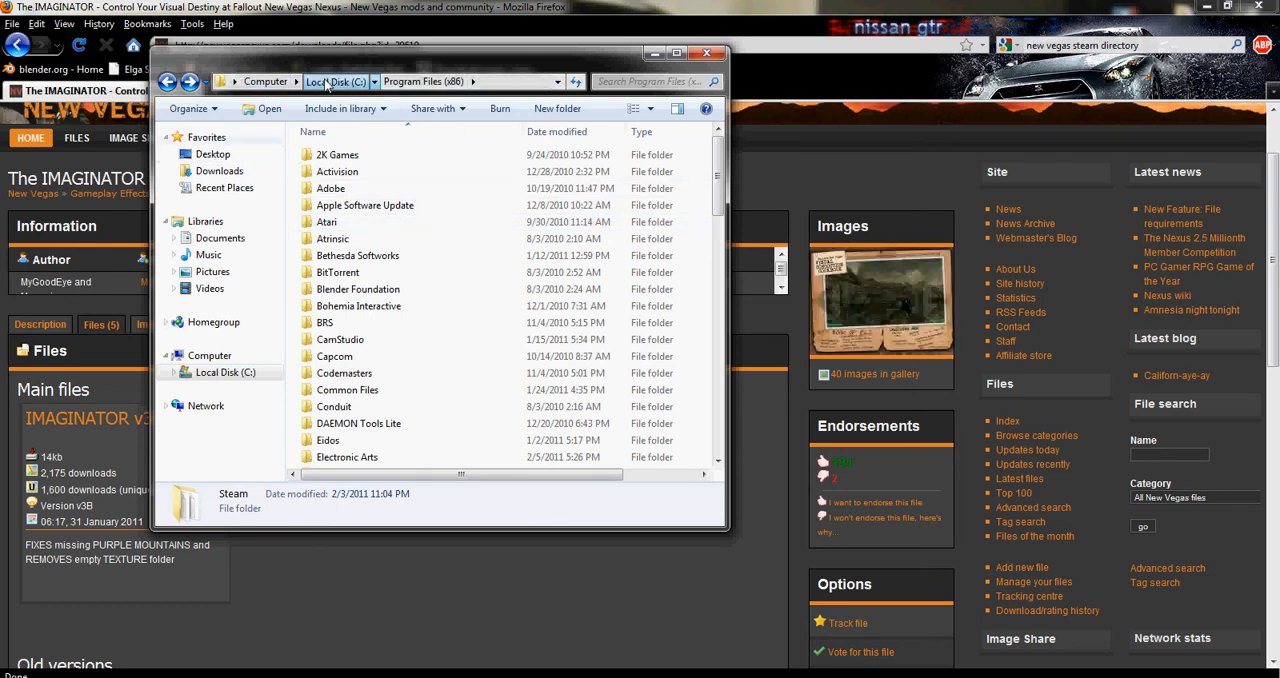
# Look inside Program Files\Fallout New Vegas\Data, then navigate back up to drive C:
pyautogui.click(424, 81)
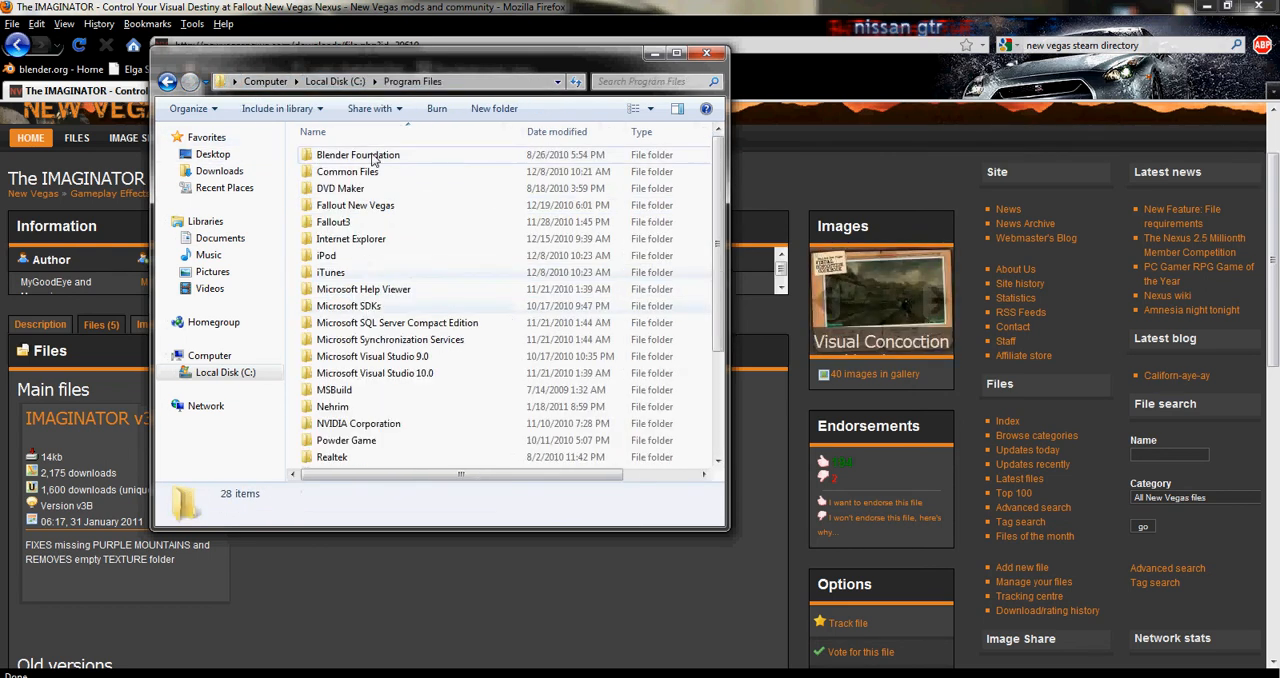
pyautogui.doubleClick(355, 205)
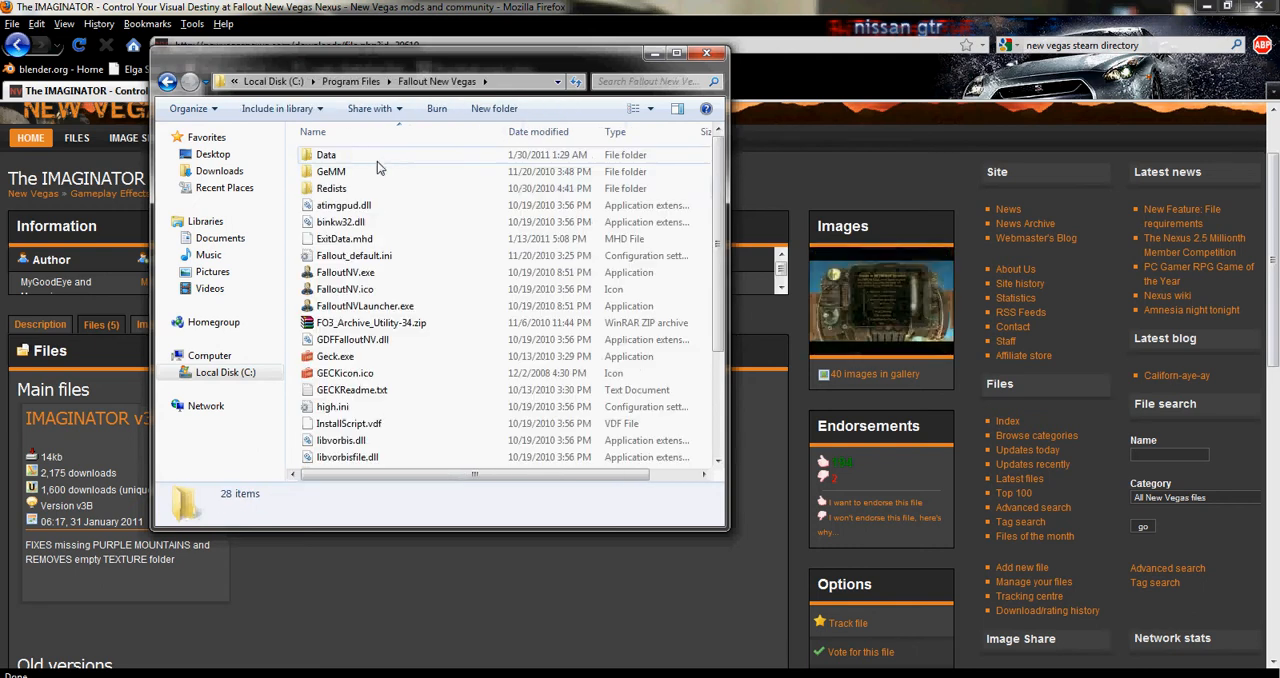
pyautogui.doubleClick(327, 154)
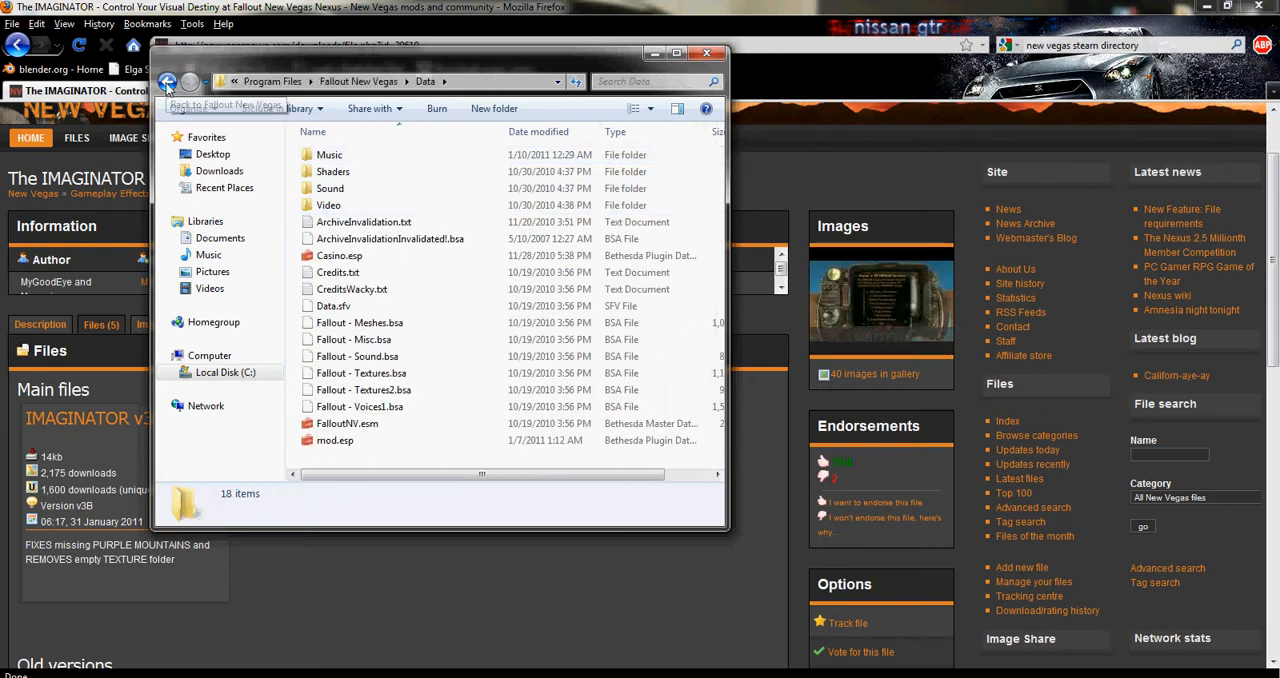
pyautogui.click(167, 81)
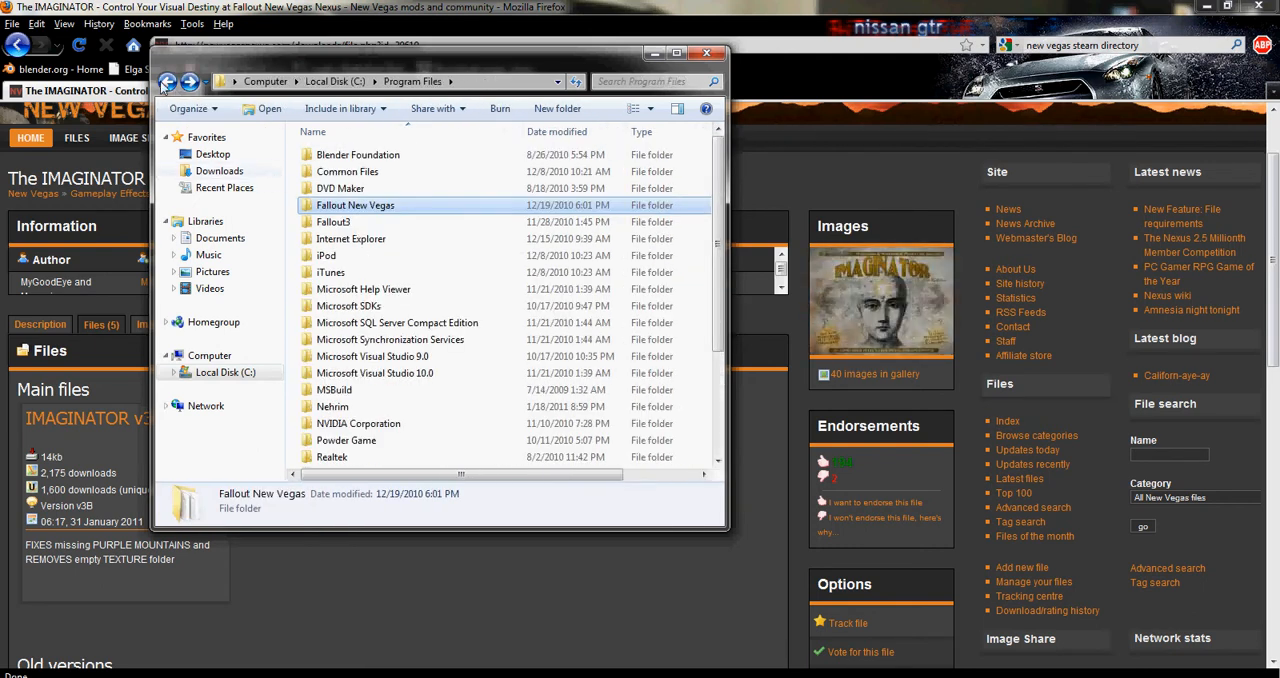
pyautogui.click(167, 81)
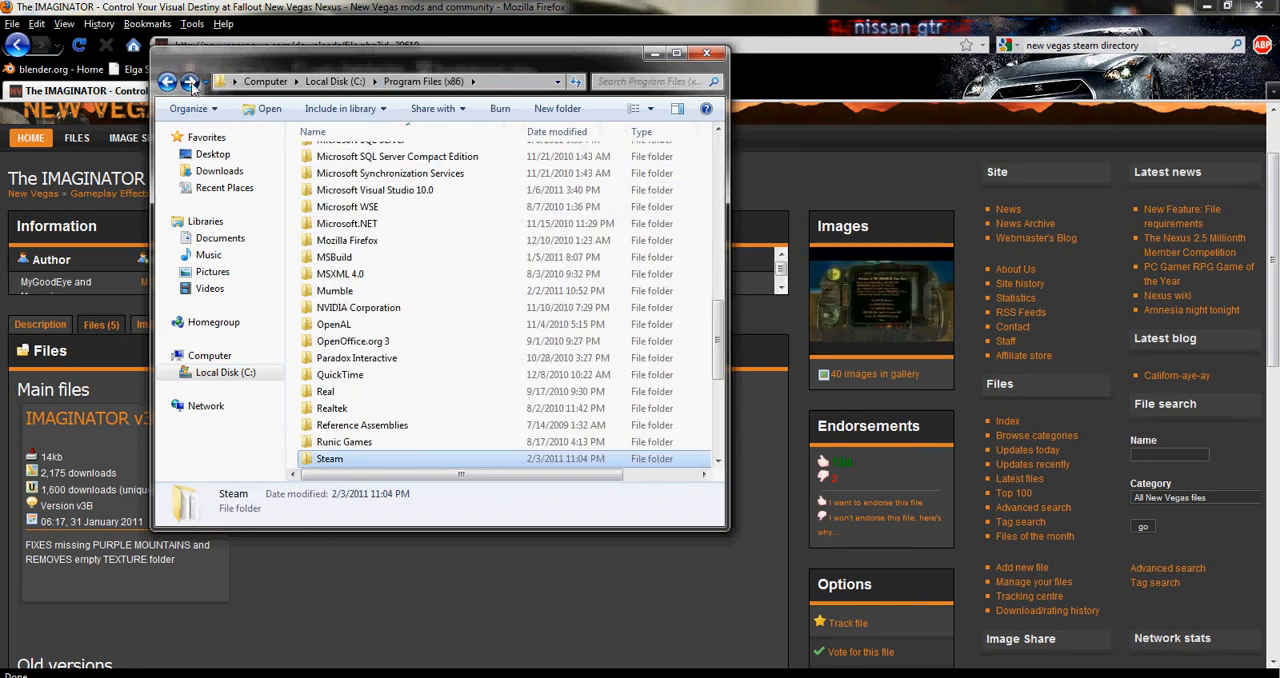
pyautogui.click(190, 82)
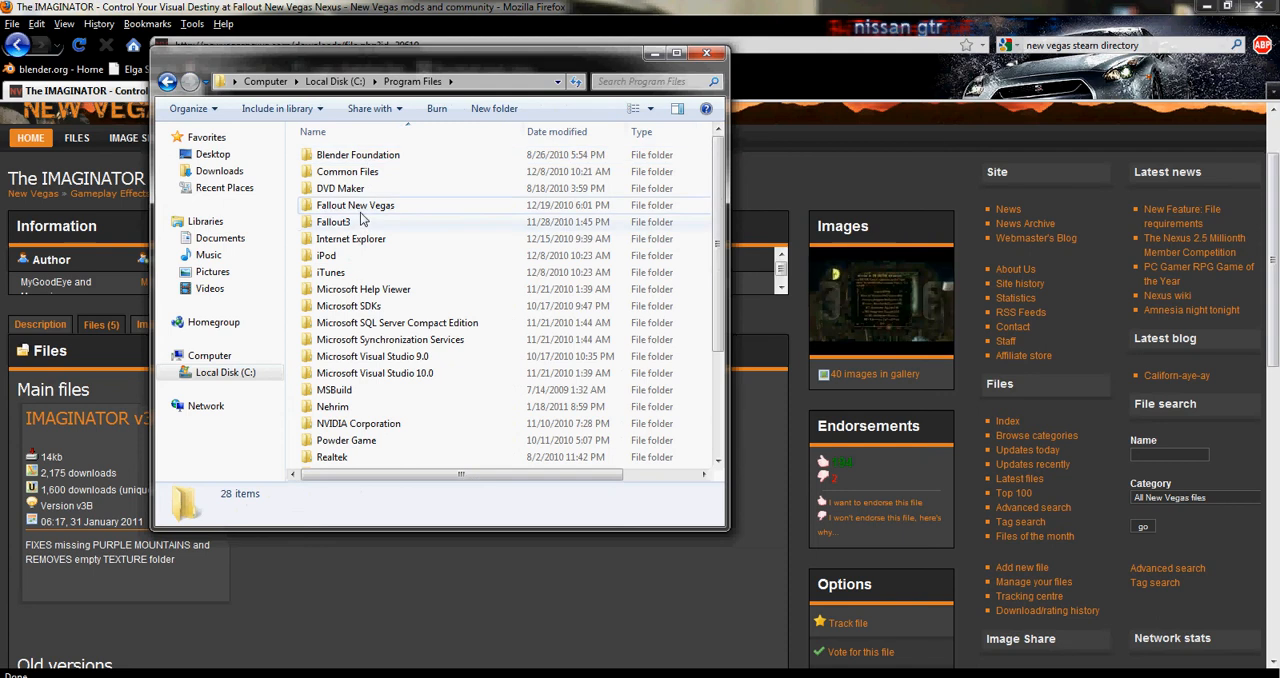
pyautogui.doubleClick(355, 205)
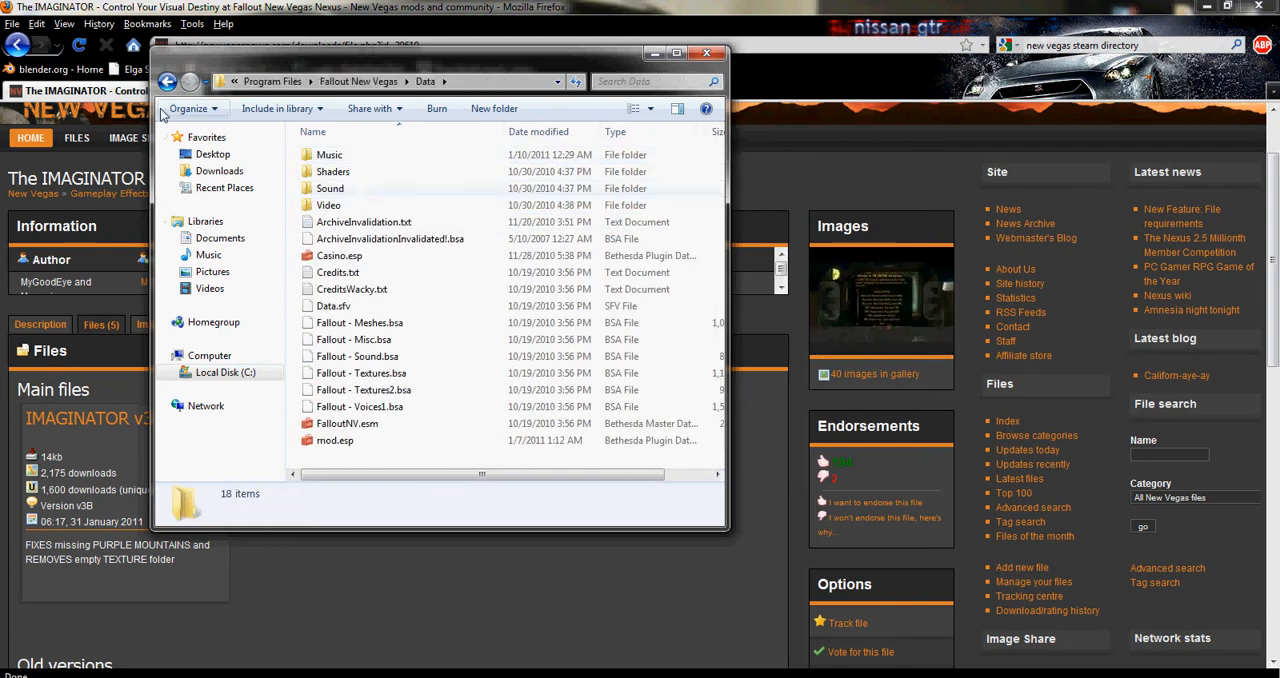
pyautogui.click(169, 81)
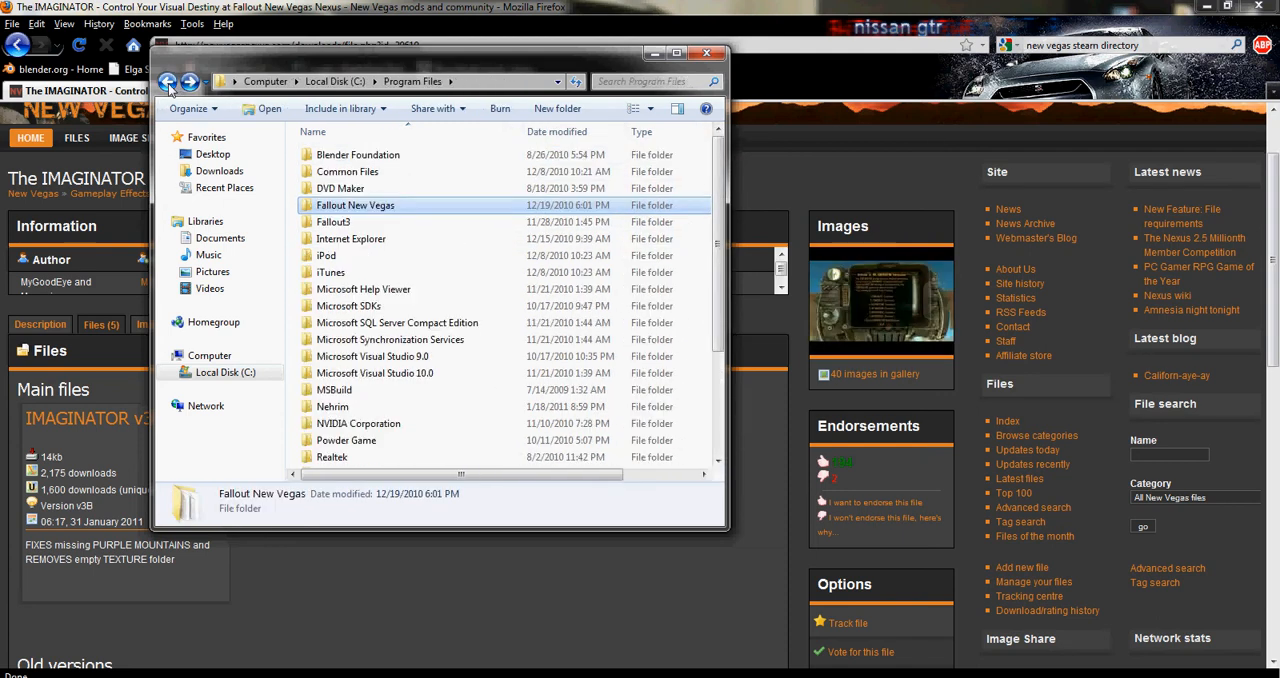
pyautogui.click(167, 81)
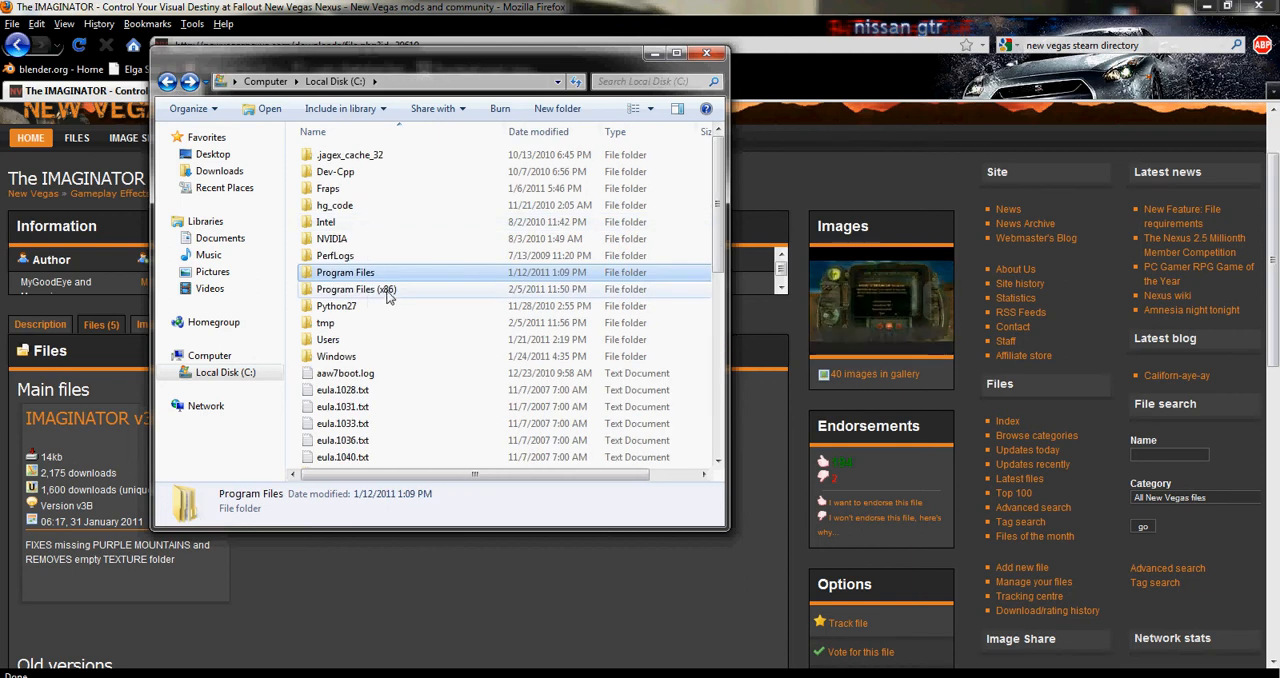
# Browse Program Files (x86)\Steam\steamapps\common, then return to Program Files
pyautogui.doubleClick(356, 289)
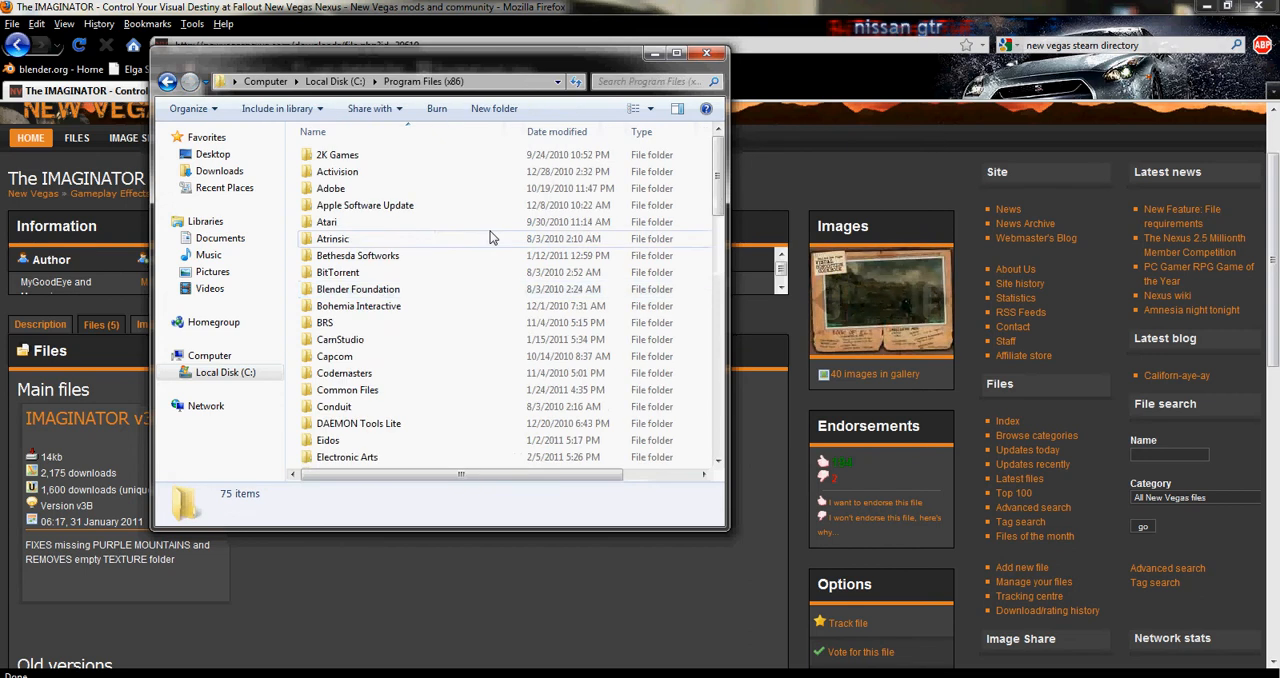
pyautogui.scroll(-3)
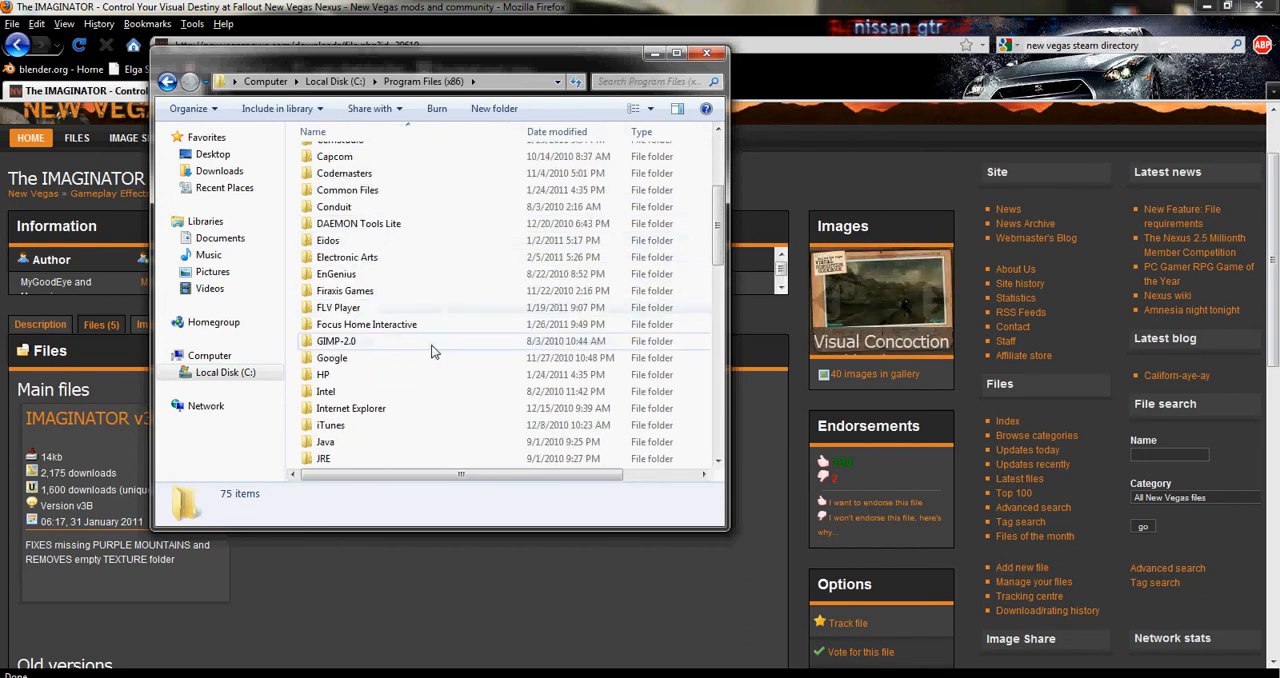
pyautogui.scroll(-3)
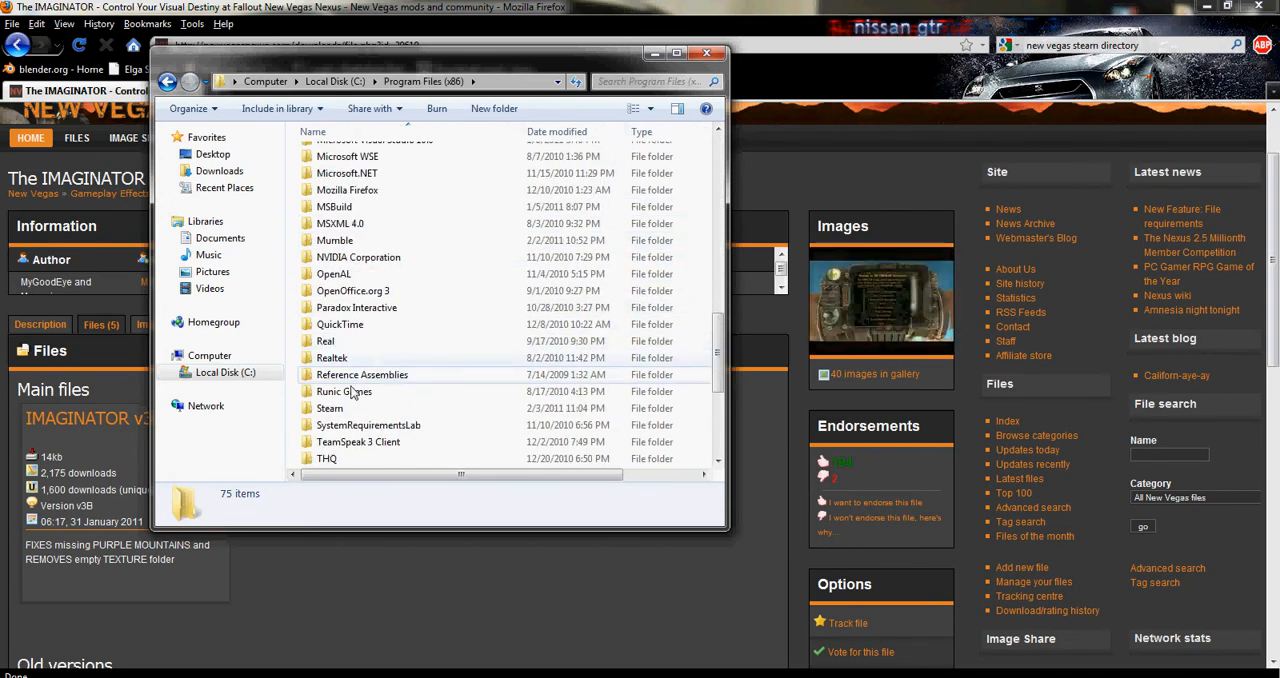
pyautogui.doubleClick(330, 407)
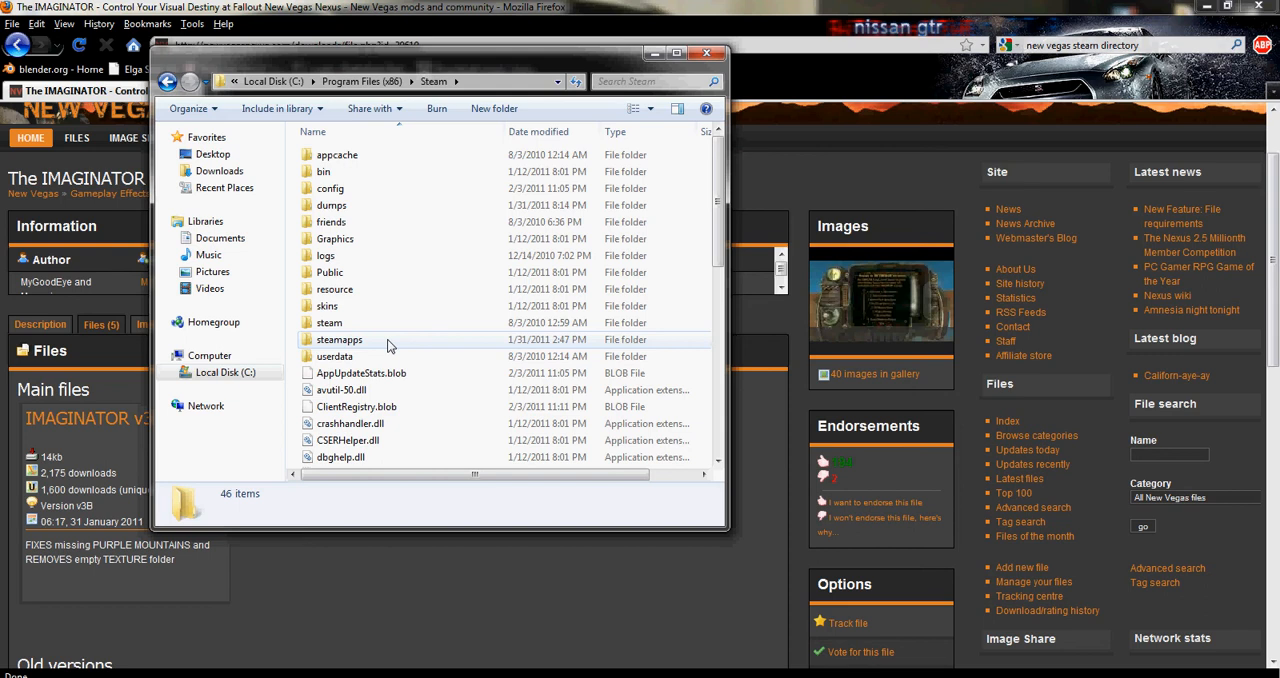
pyautogui.doubleClick(338, 339)
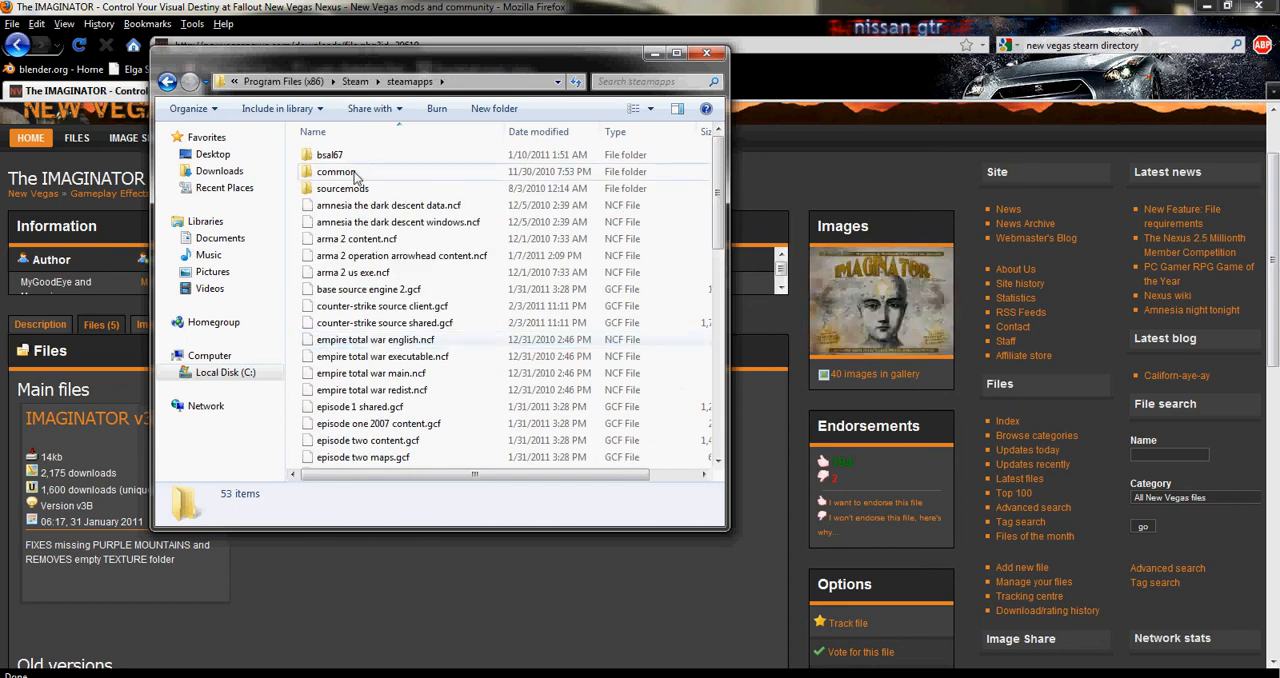
pyautogui.doubleClick(336, 171)
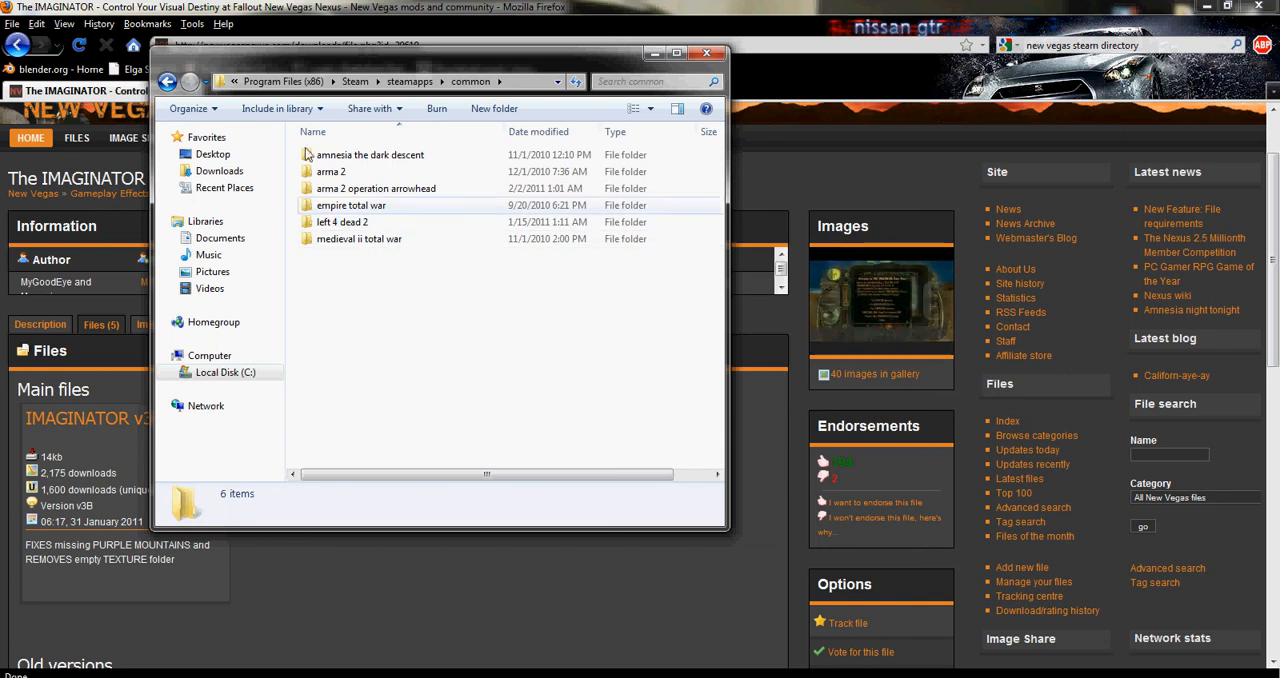
pyautogui.click(168, 81)
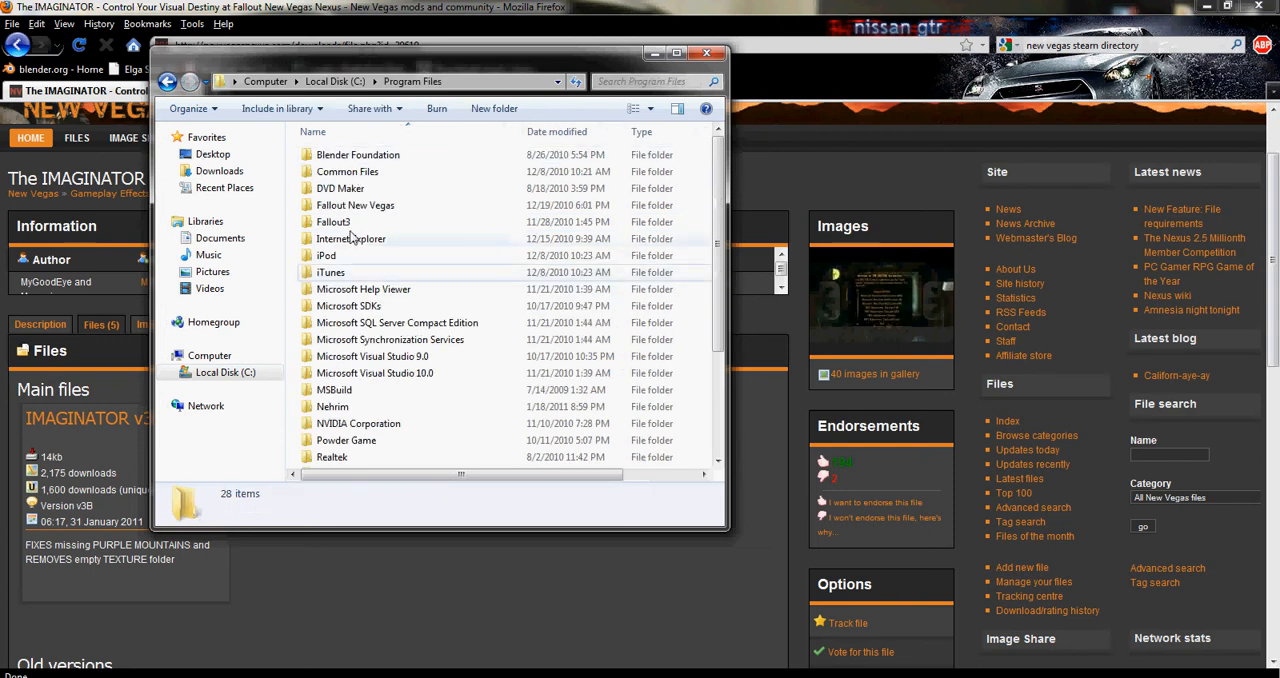
# Drag ELECTRO-CITY - Imaginator.esp from WinRAR into Fallout New Vegas\Data
pyautogui.doubleClick(355, 205)
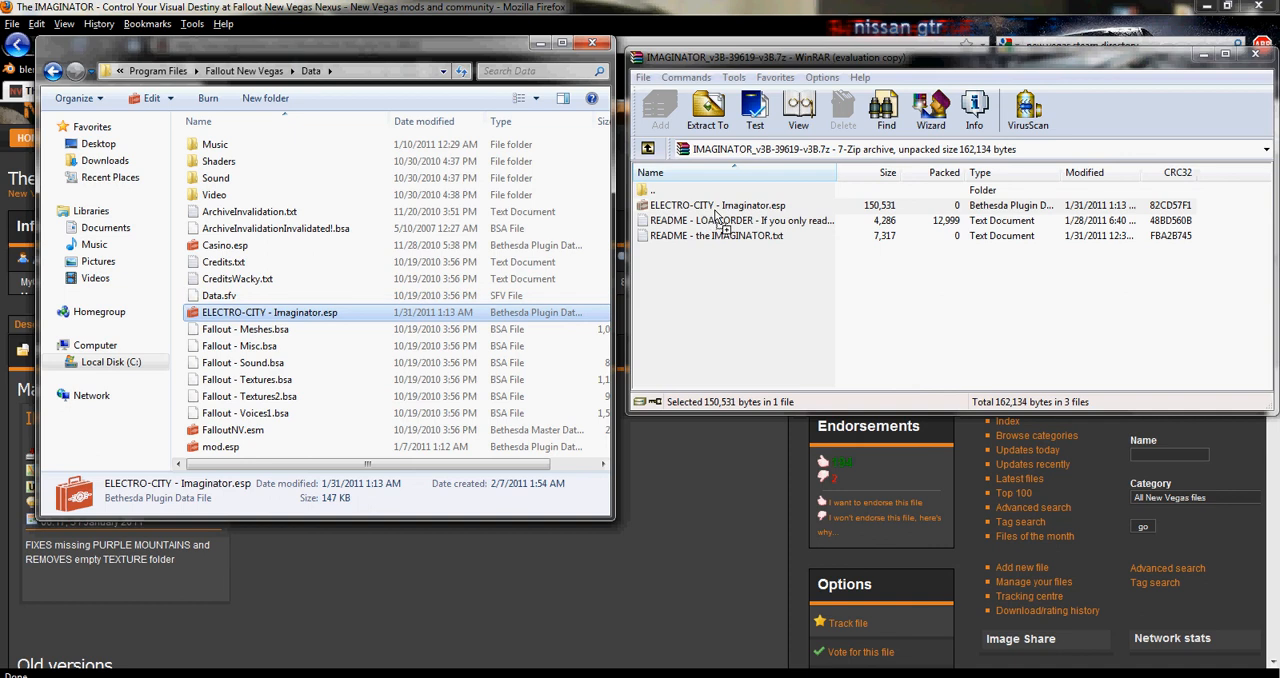
pyautogui.click(715, 205)
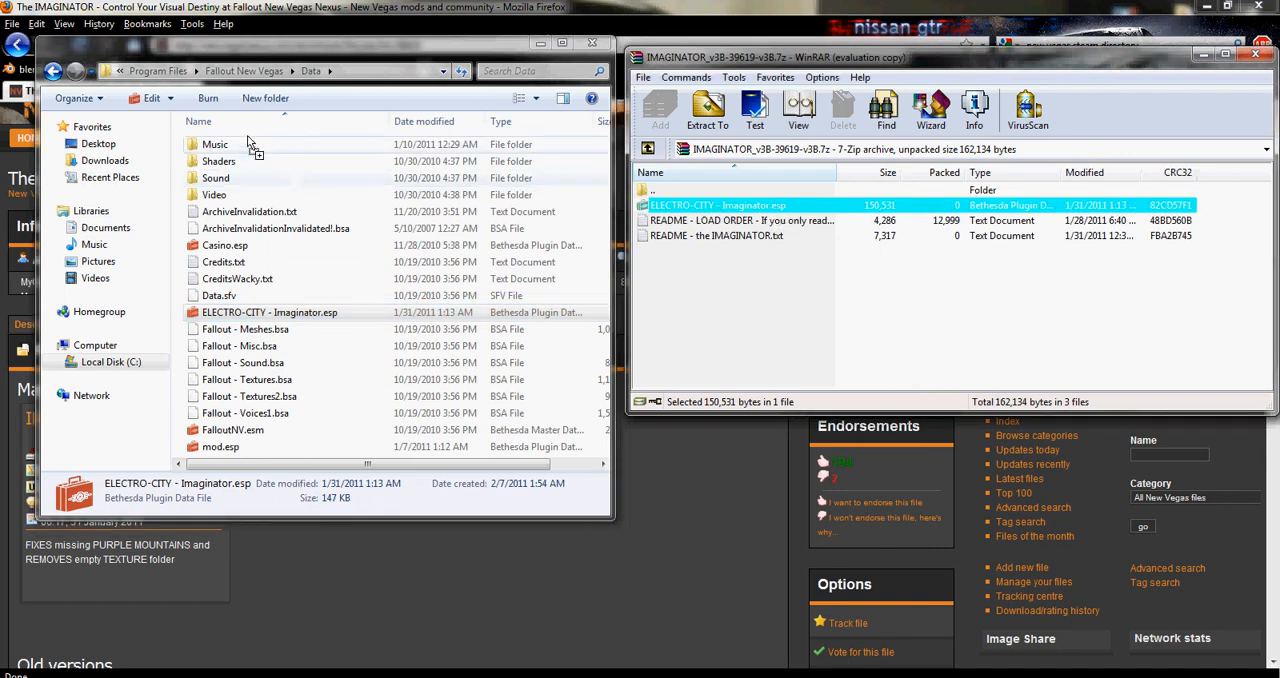
pyautogui.moveTo(555, 233)
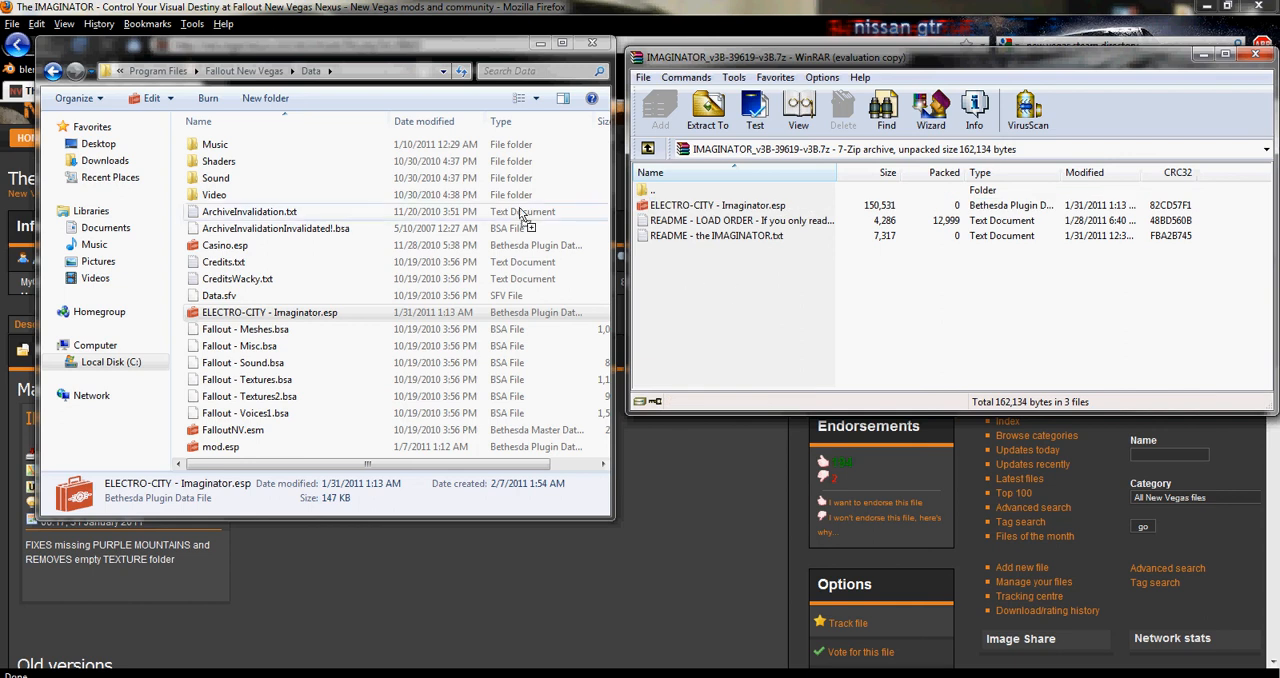
pyautogui.click(740, 220)
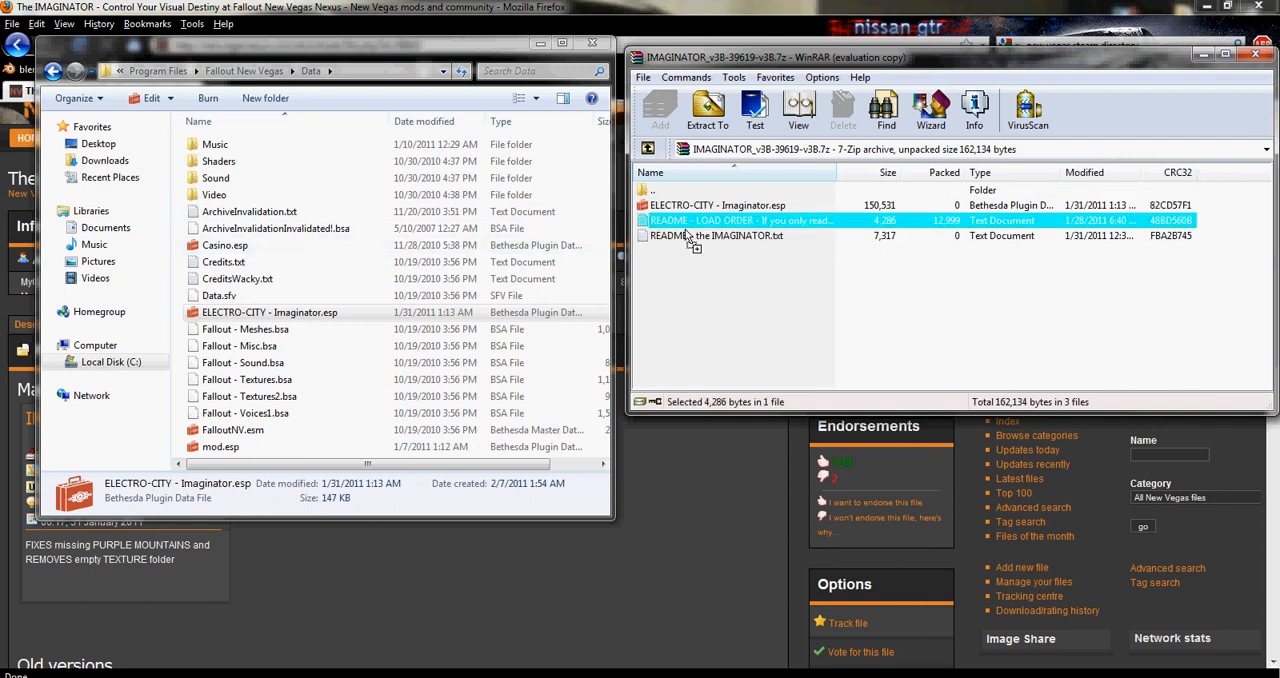
pyautogui.moveTo(700, 350)
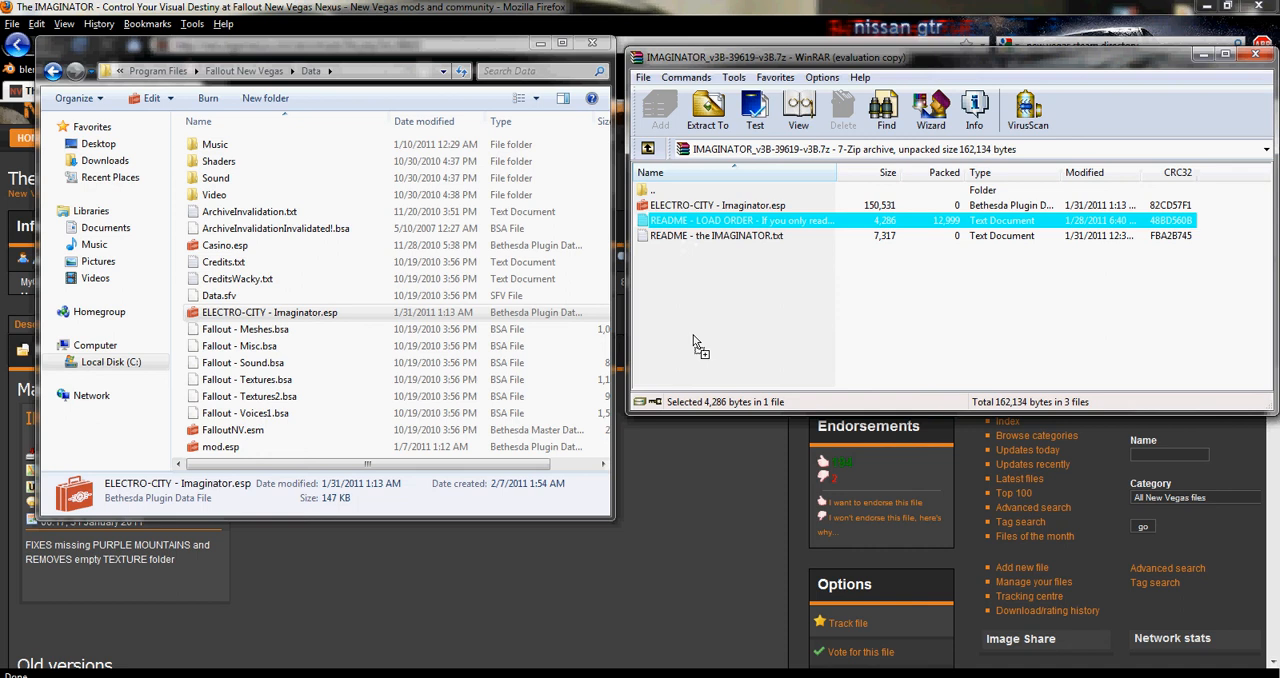
pyautogui.click(760, 310)
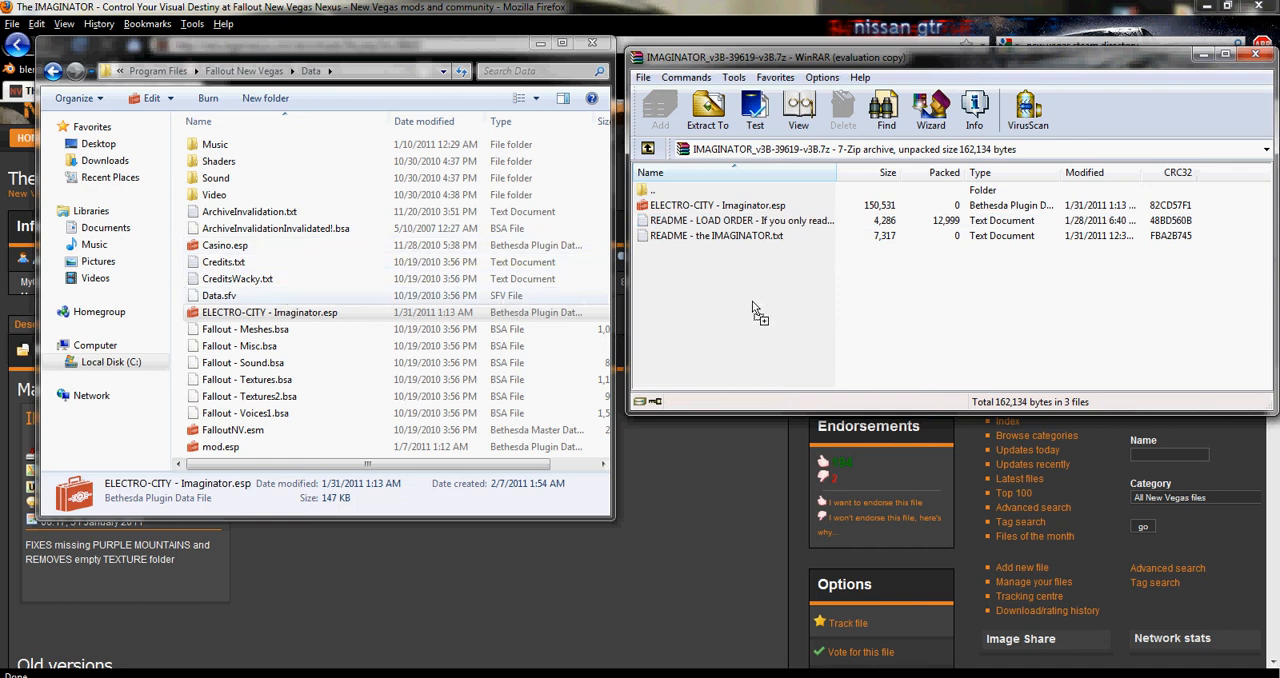
pyautogui.moveTo(683, 275)
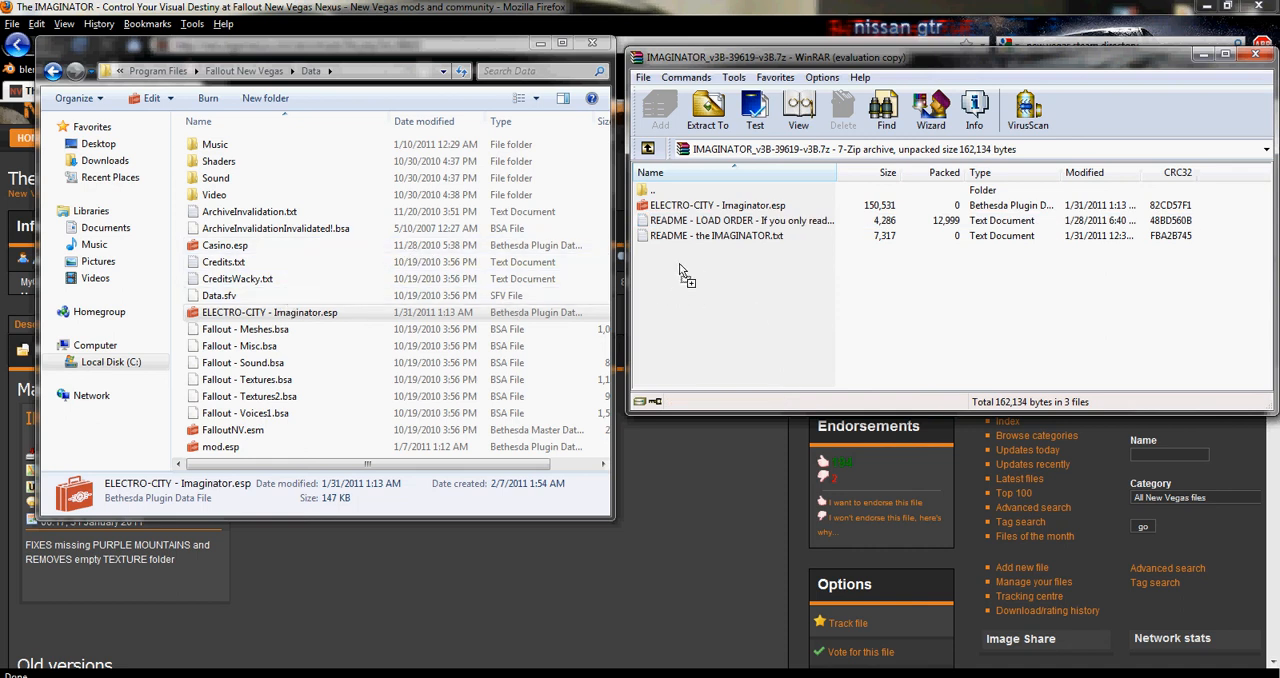
pyautogui.moveTo(178, 208)
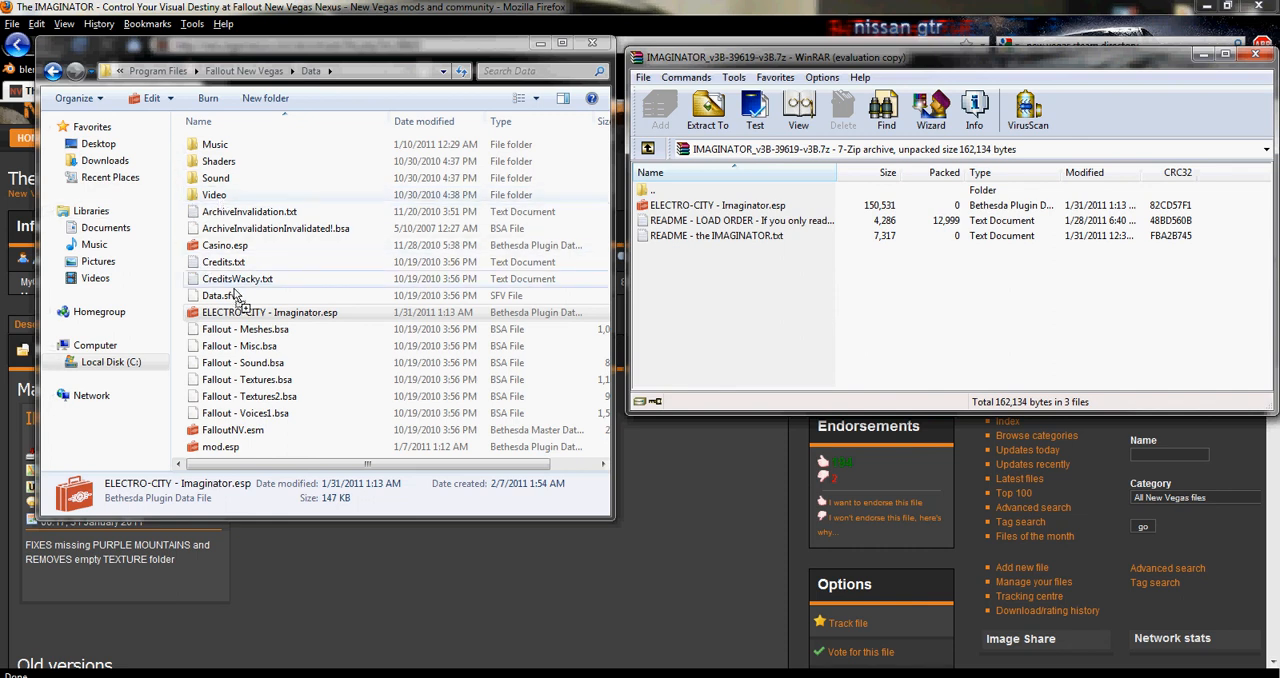
# Delete the stray ELECTRO-CITY - Imaginator.esp copy from Data\Video
pyautogui.click(717, 205)
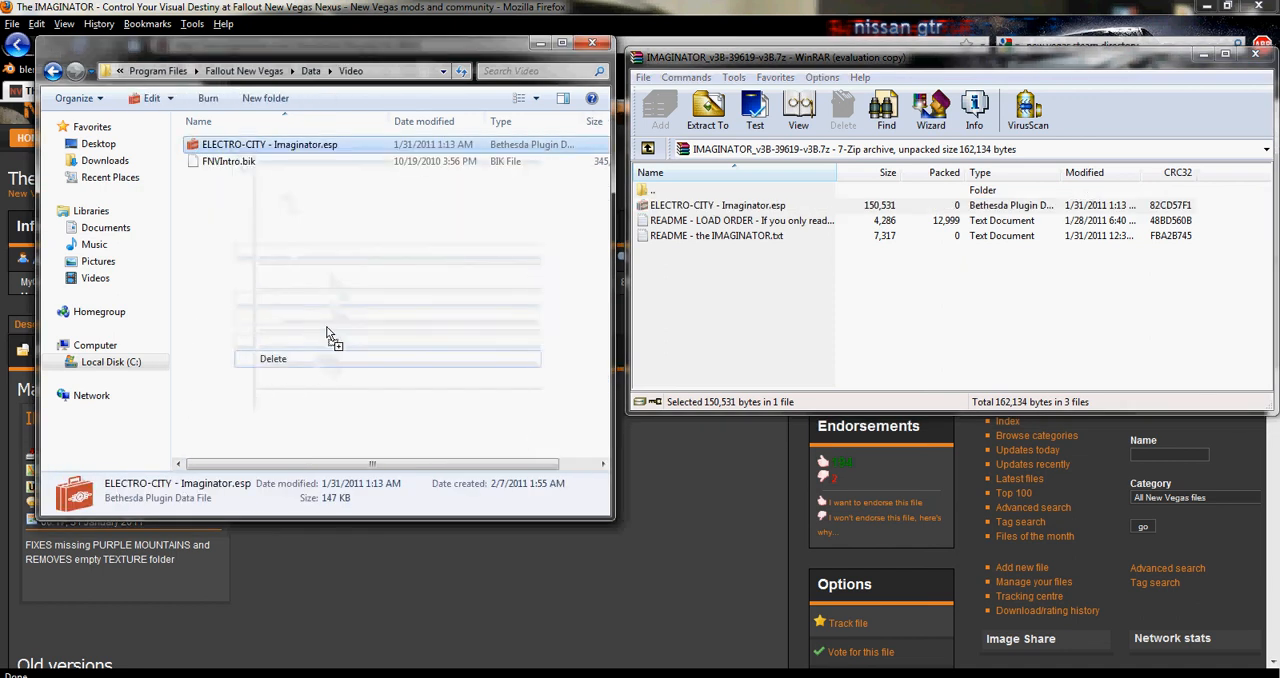
pyautogui.click(389, 70)
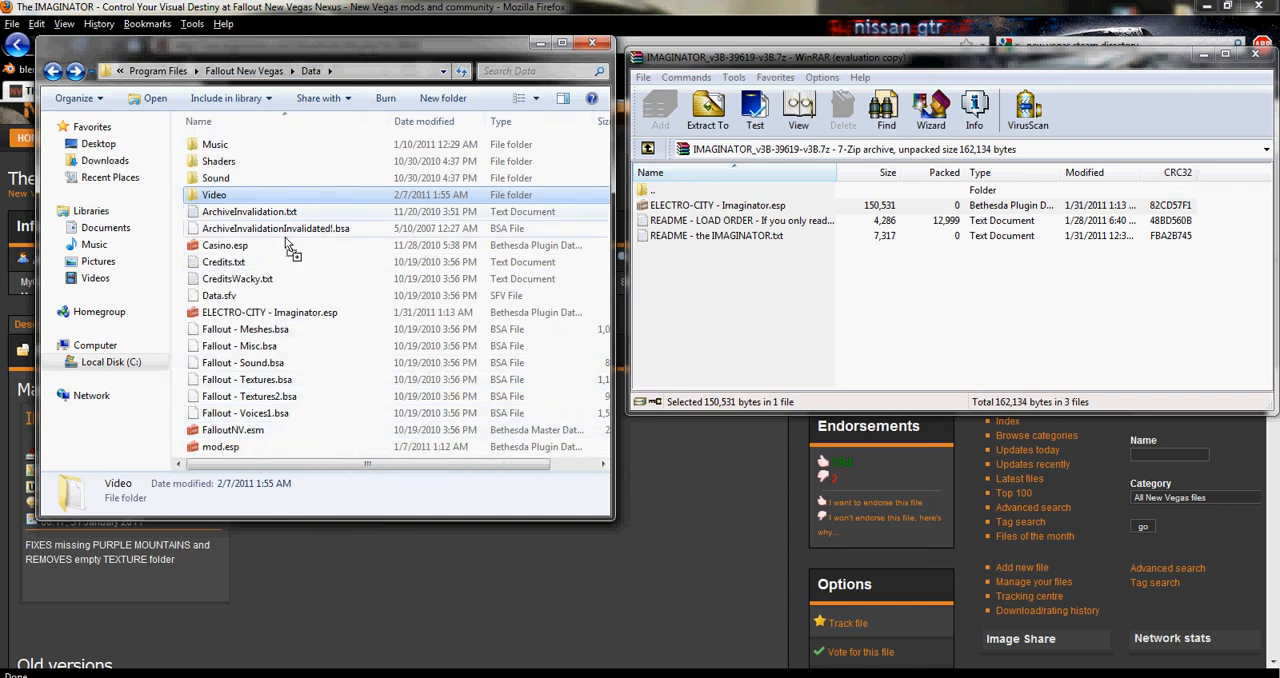
pyautogui.moveTo(245, 329)
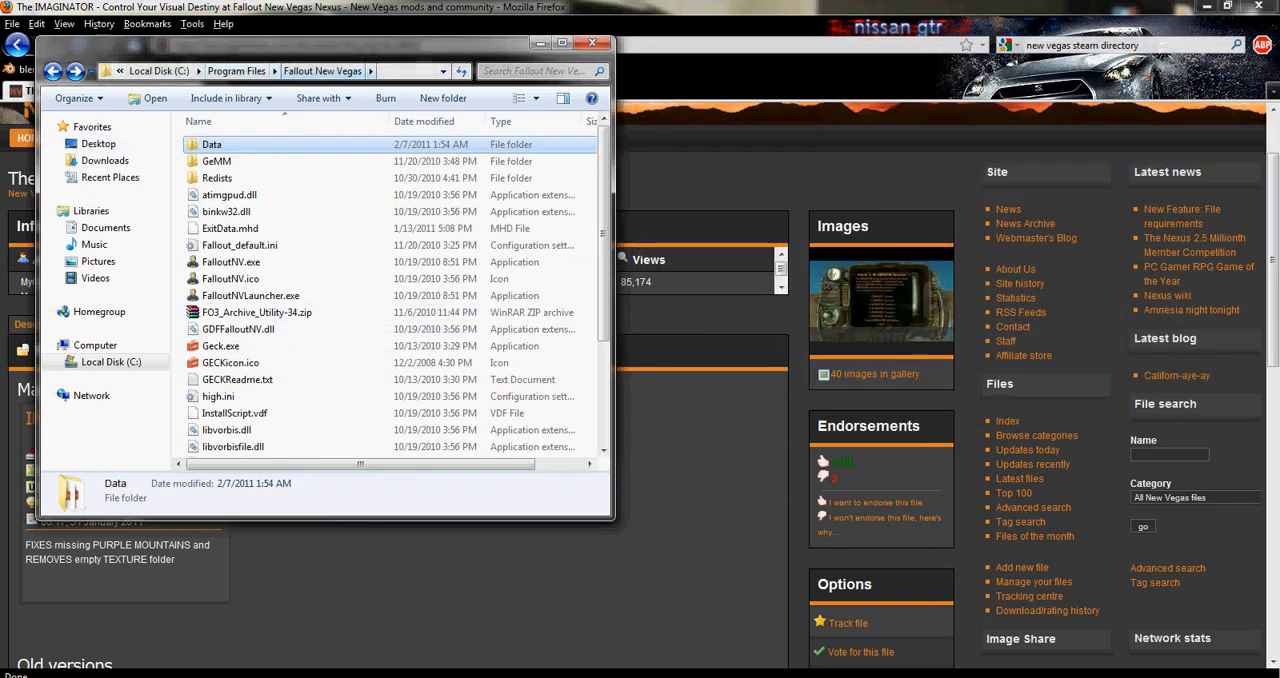
# Close WinRAR and select FalloutNVLauncher.exe in the Fallout New Vegas folder
pyautogui.scroll(-3)
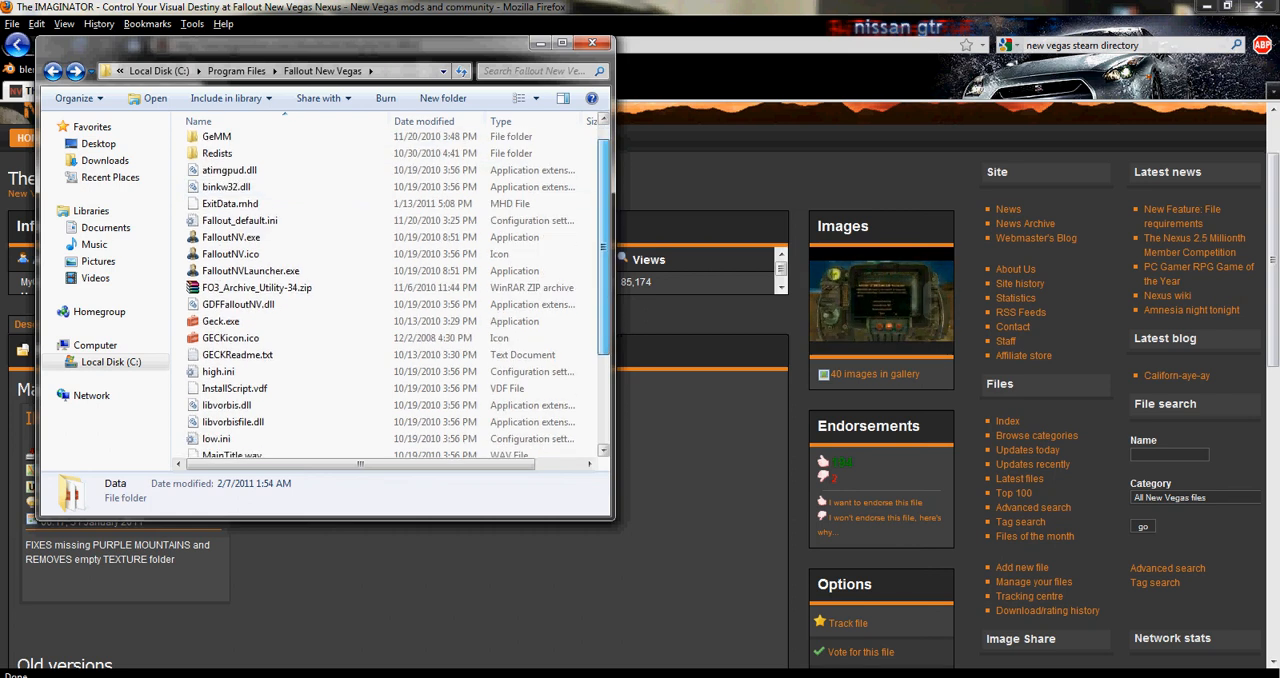
pyautogui.moveTo(250, 271)
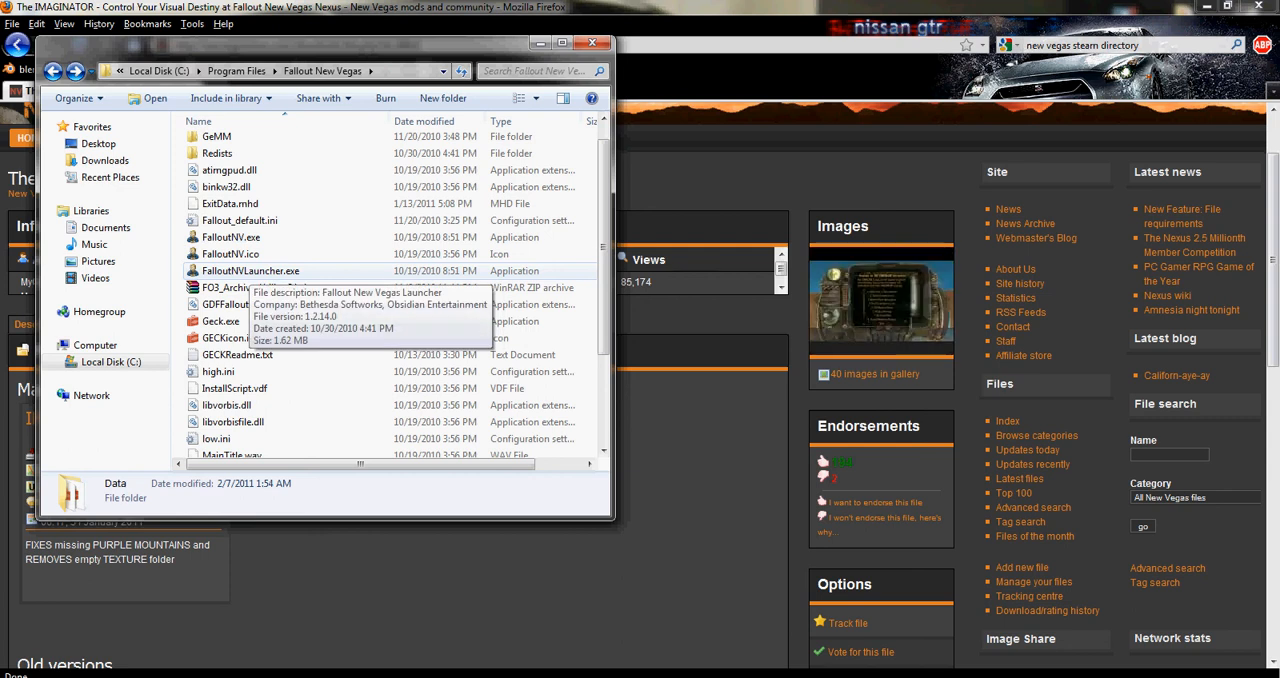
pyautogui.click(250, 270)
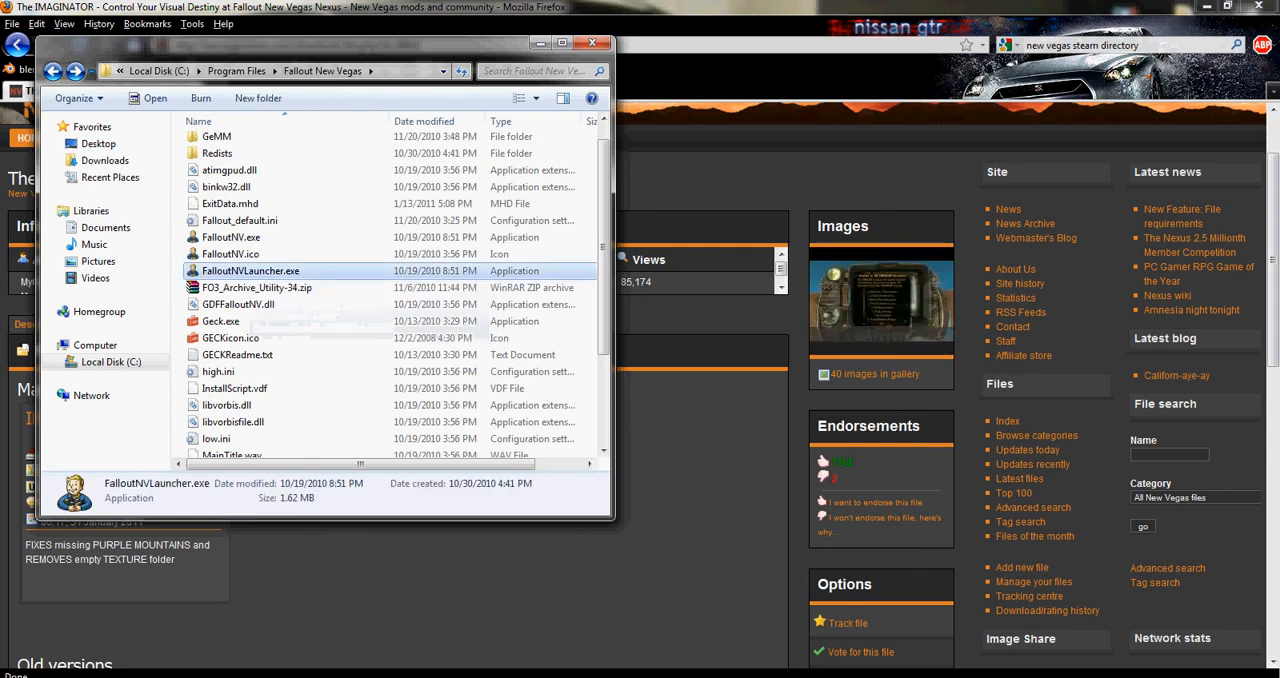
# Launch FalloutNVLauncher.exe, tick ELECTRO-CITY - Imaginator.esp under Data Files, and confirm
pyautogui.doubleClick(250, 271)
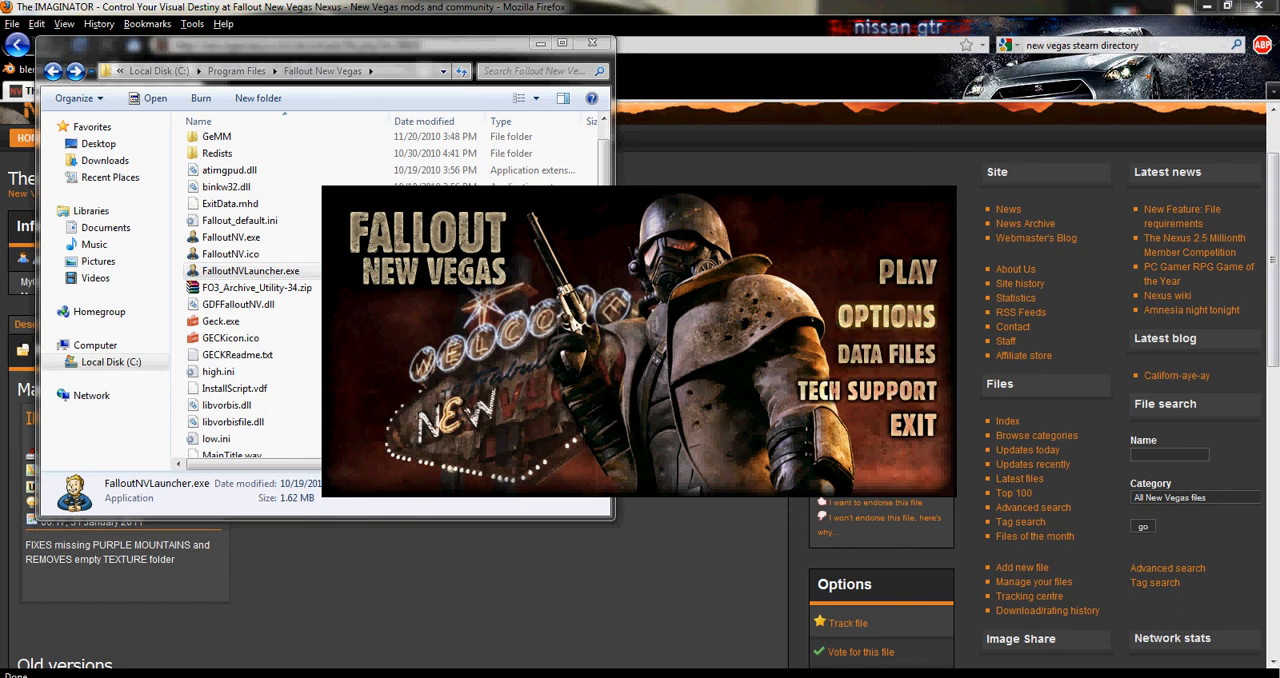
pyautogui.click(885, 354)
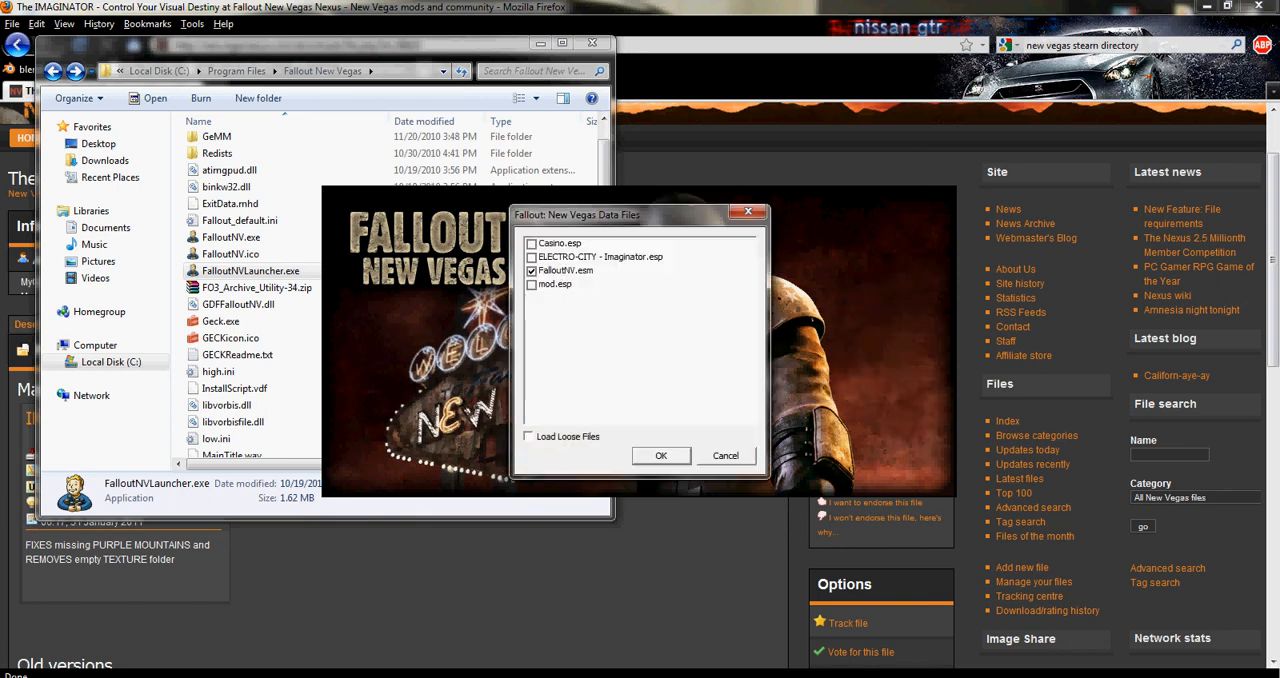
pyautogui.click(531, 257)
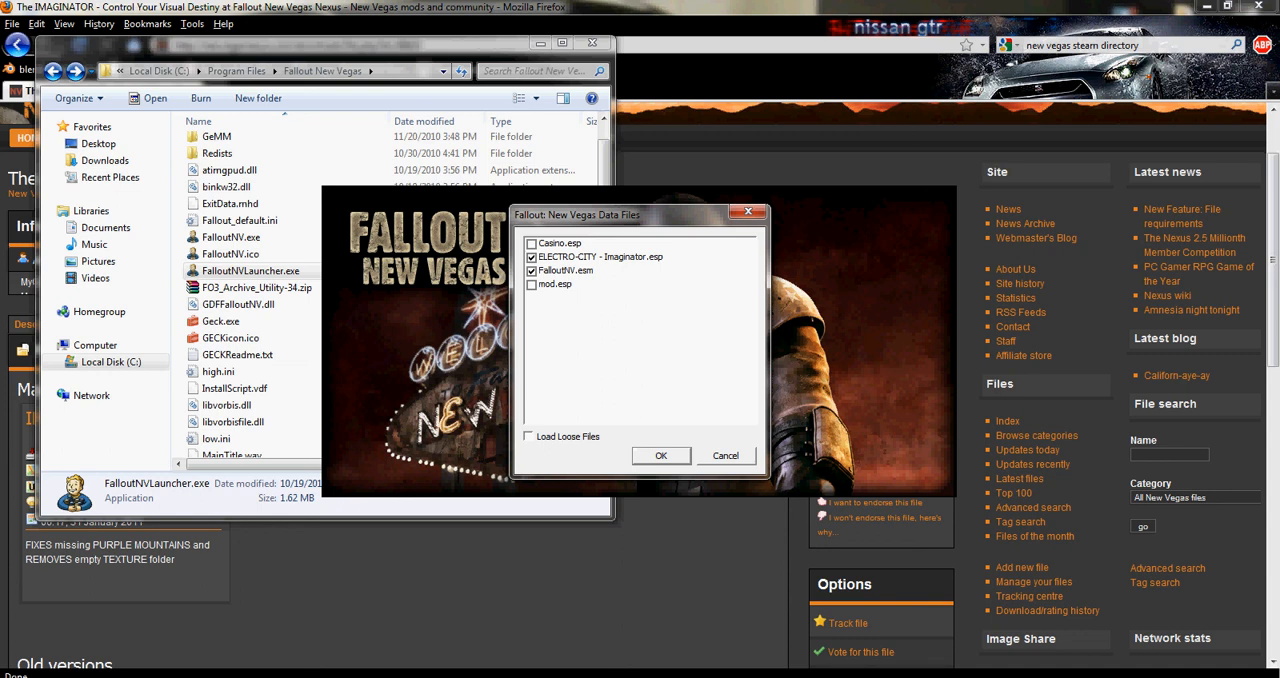
pyautogui.click(660, 455)
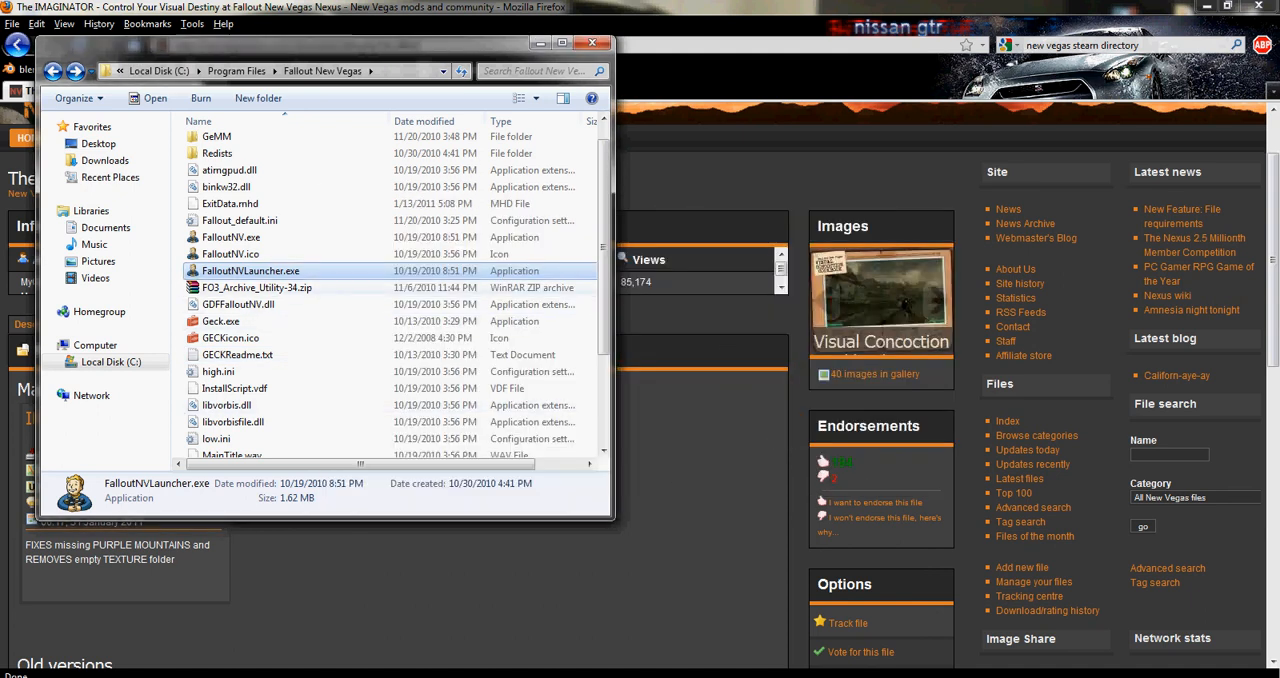
pyautogui.moveTo(257, 287)
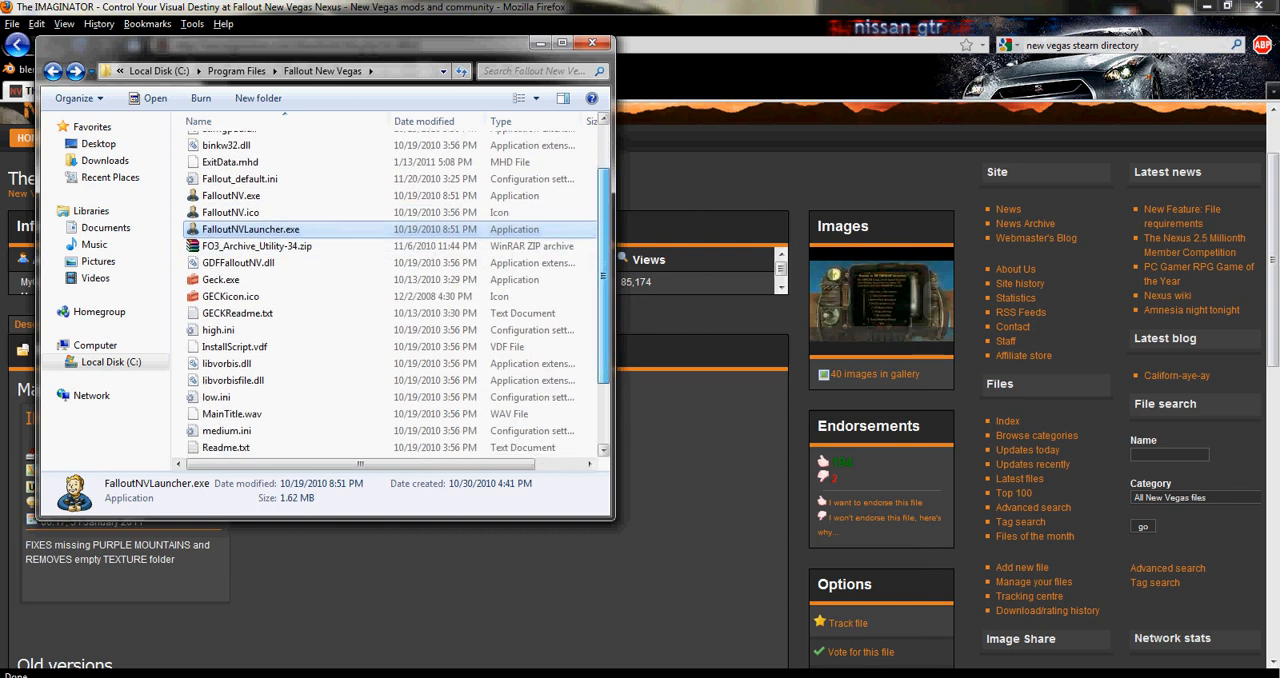
pyautogui.scroll(-3)
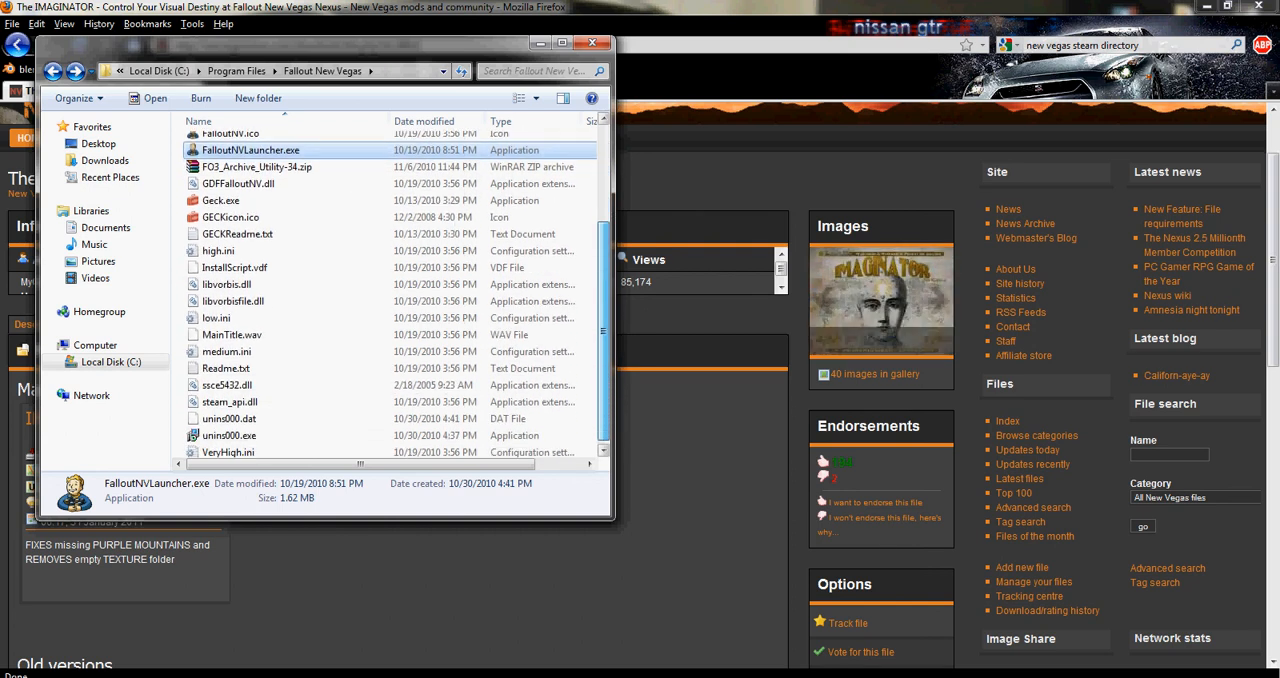
pyautogui.scroll(3)
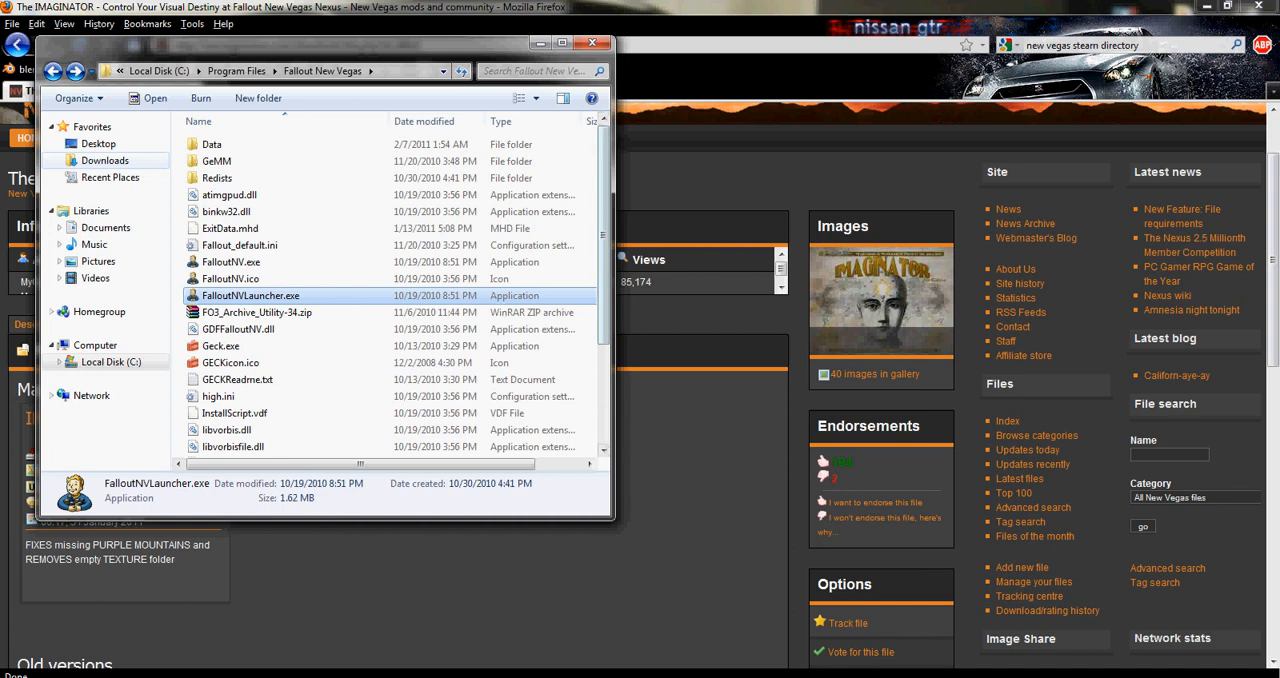